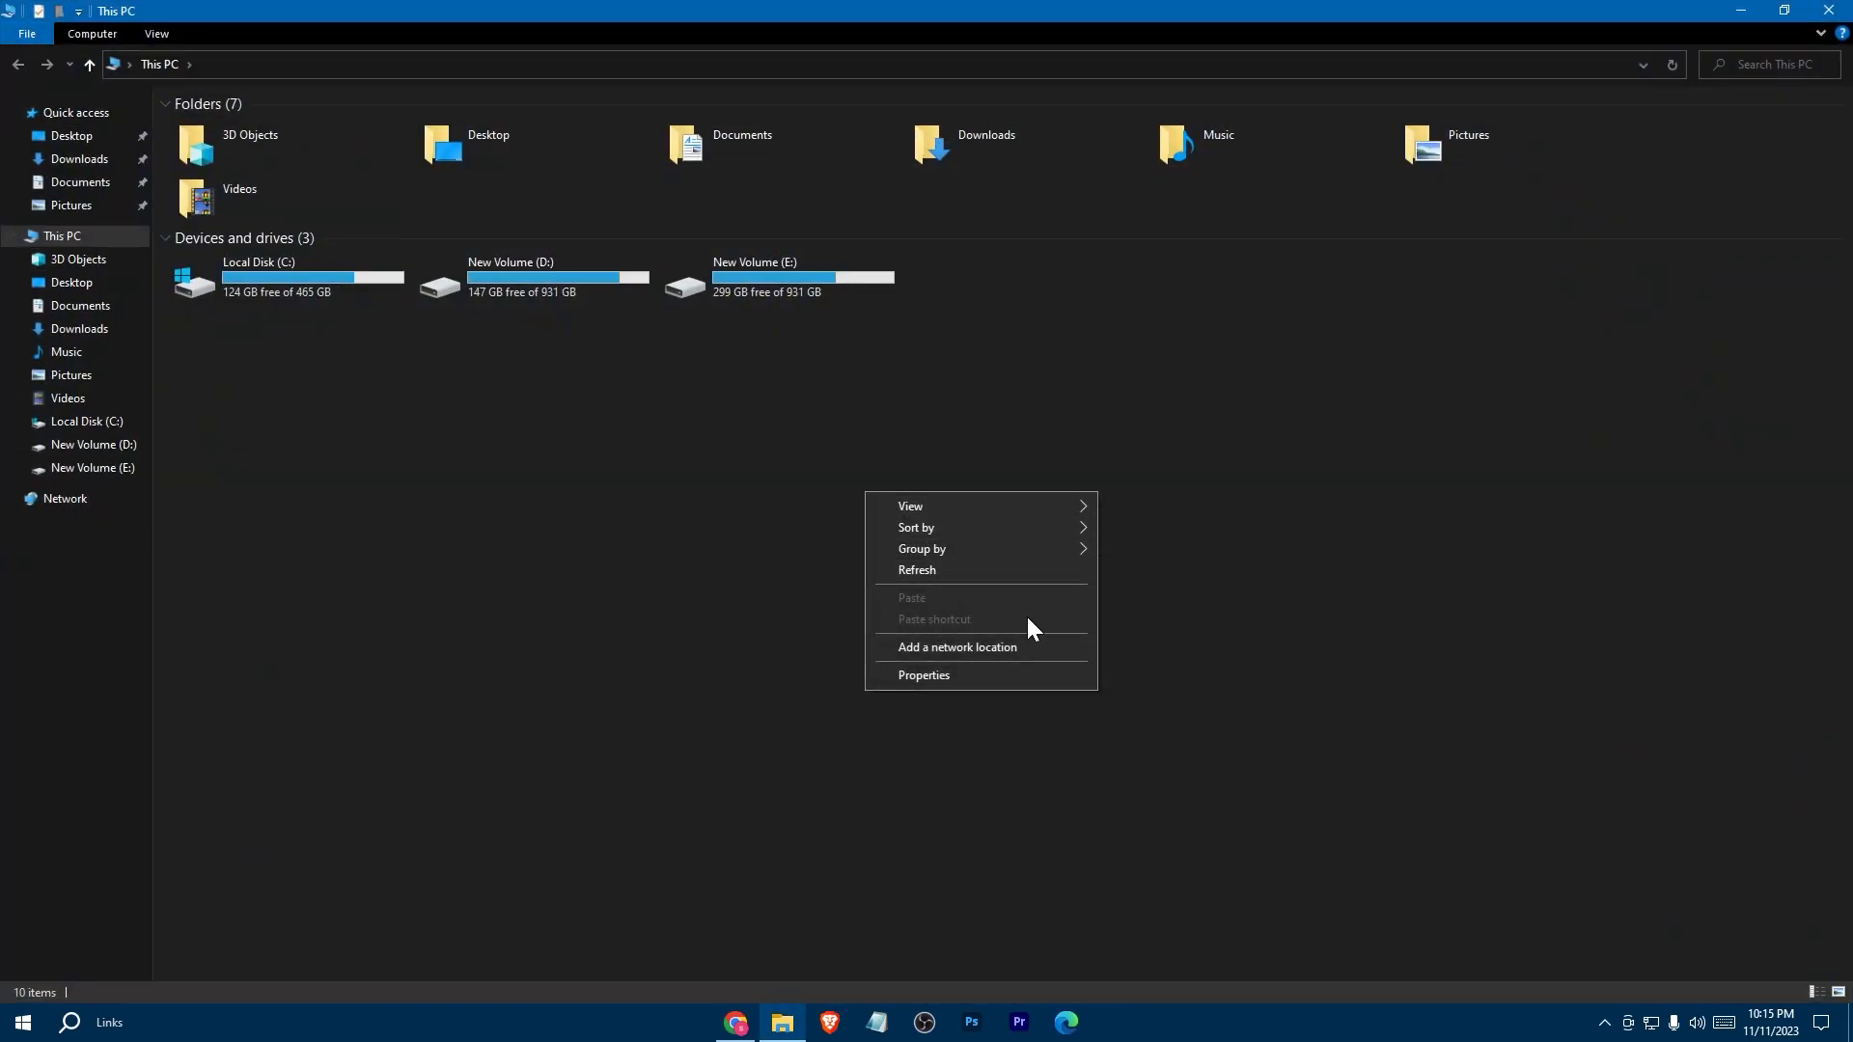
Step: View This PC's system properties (Windows 10 Pro, 16 GB RAM) and close the window
click(923, 676)
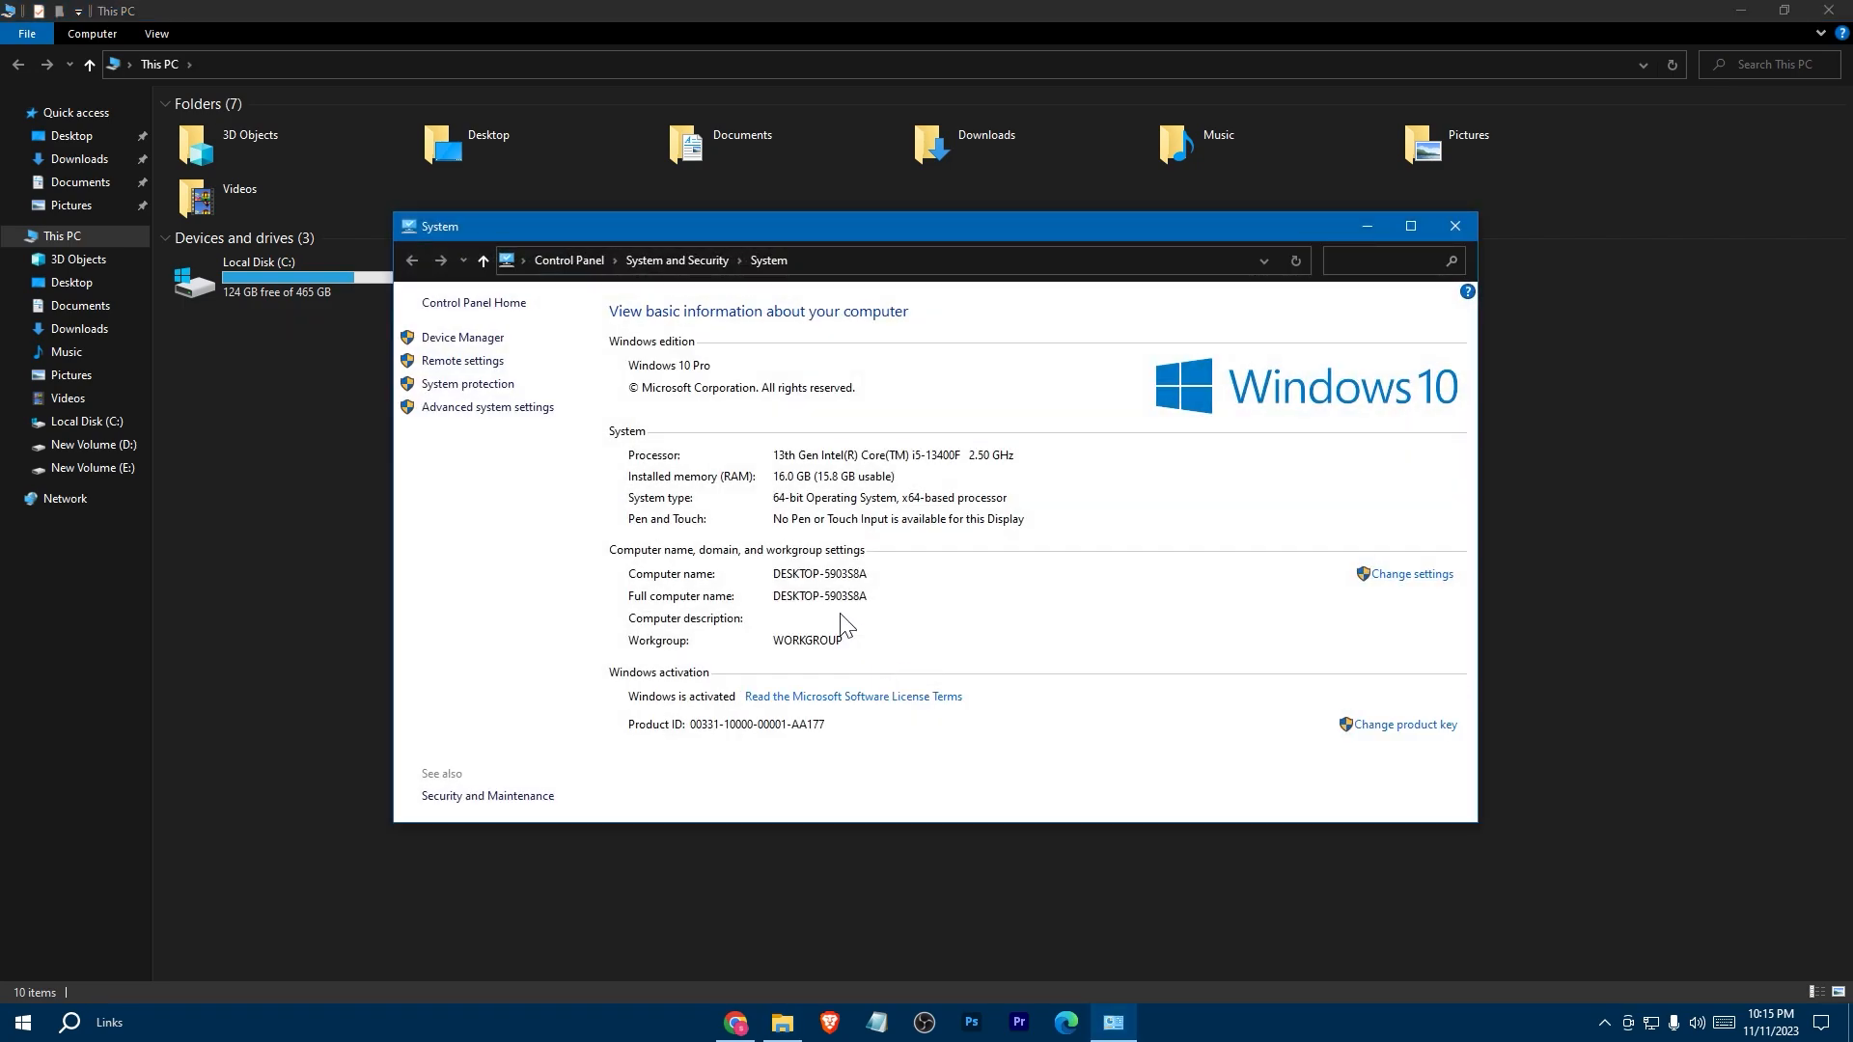
mouse_move(768, 467)
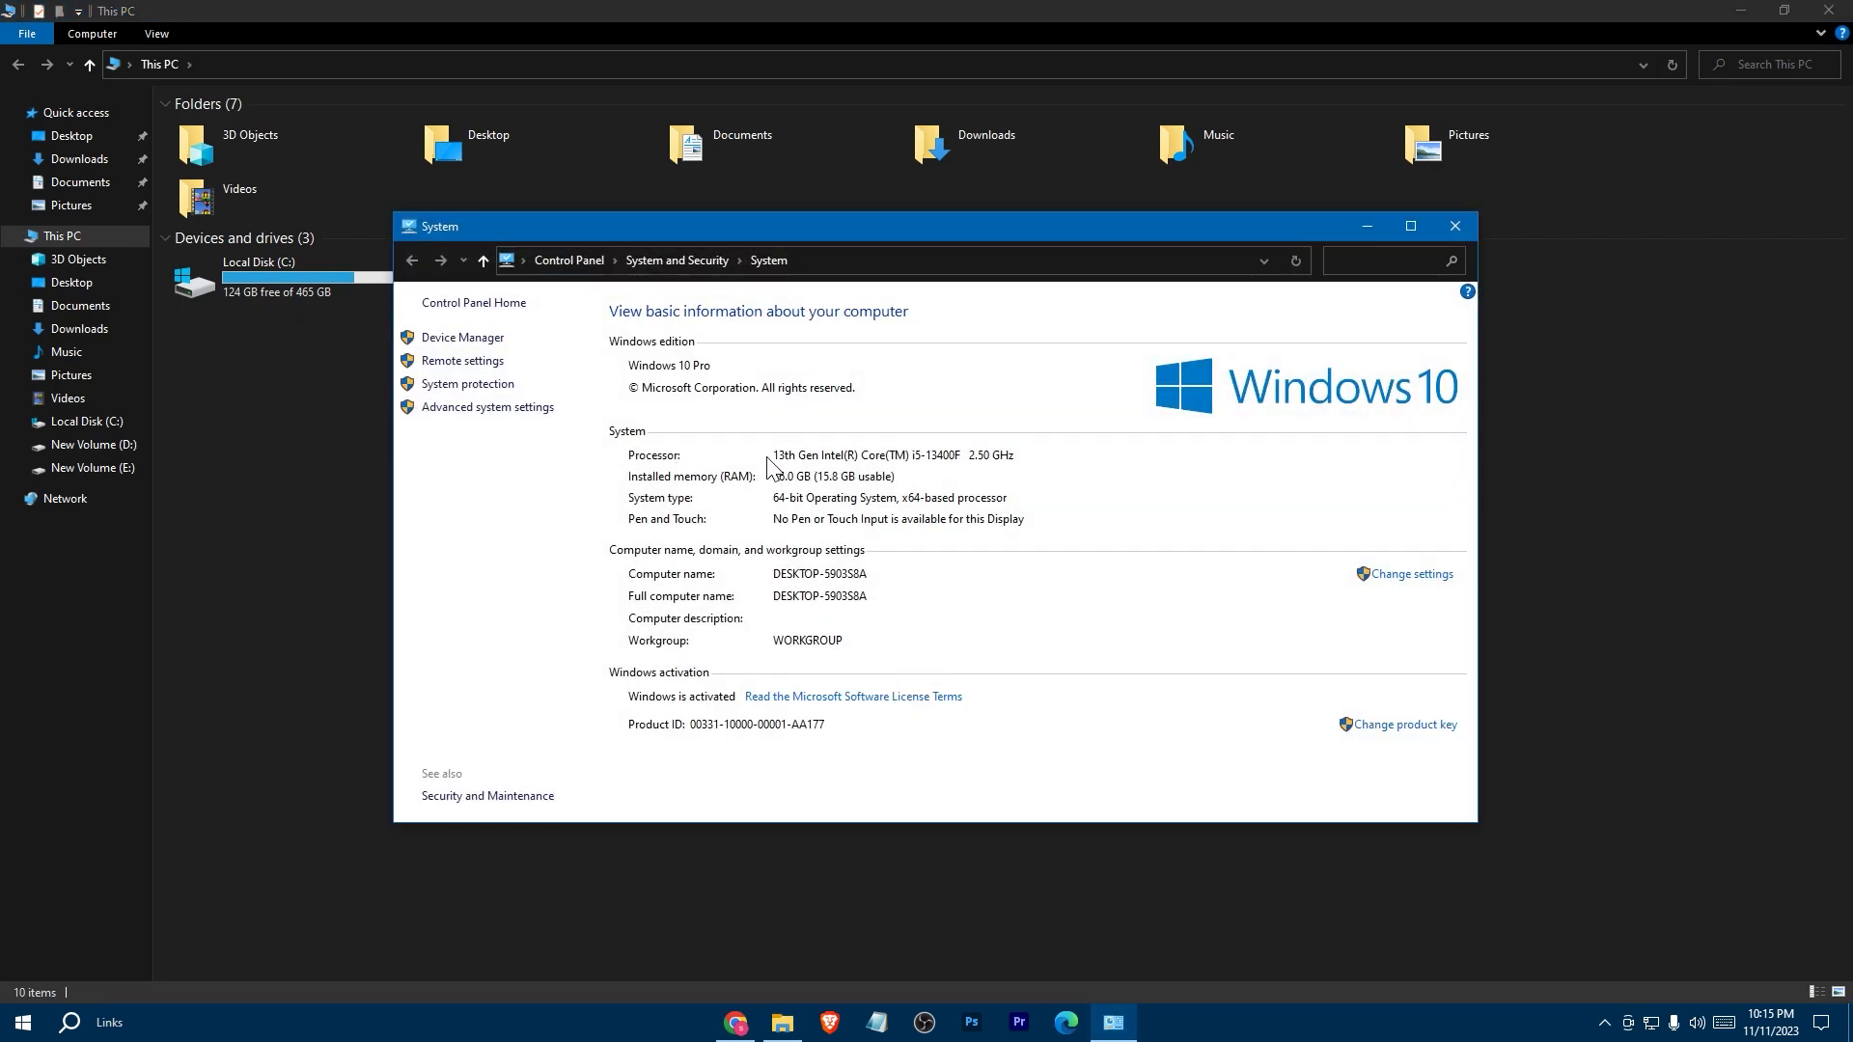
mouse_move(1398, 336)
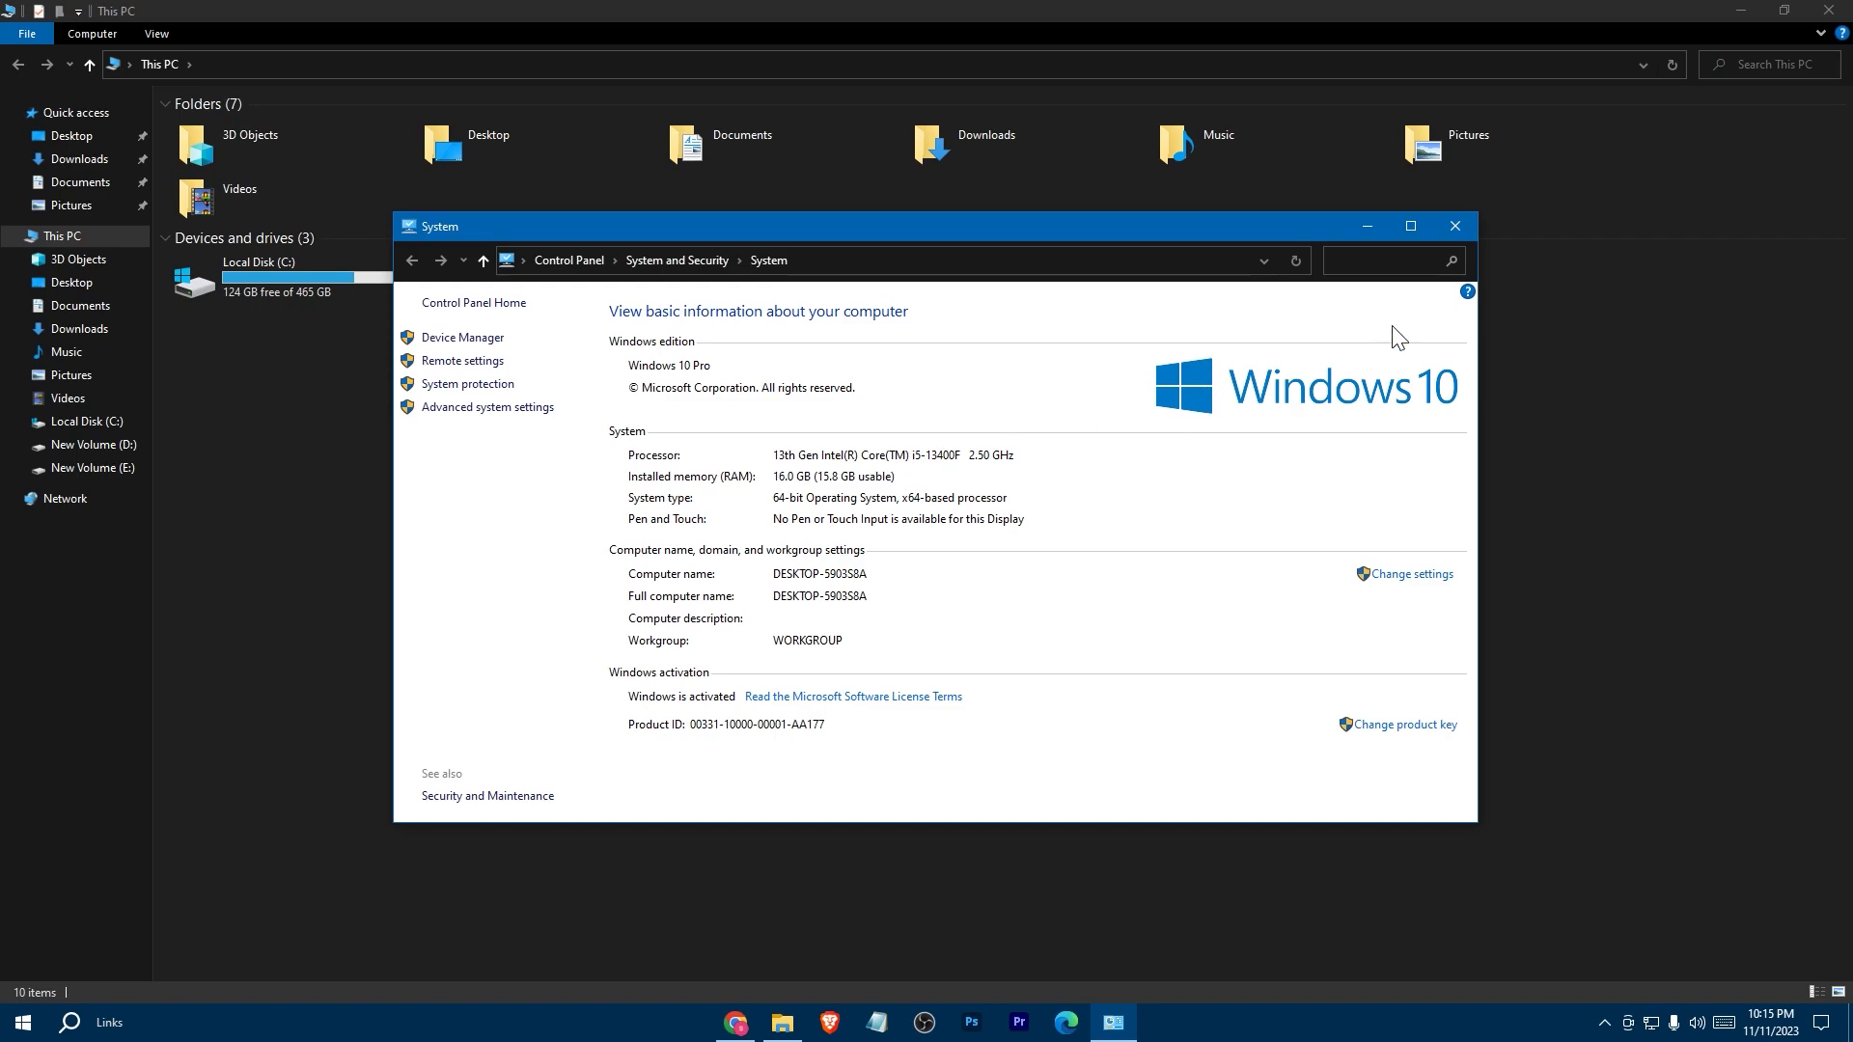
click(1455, 226)
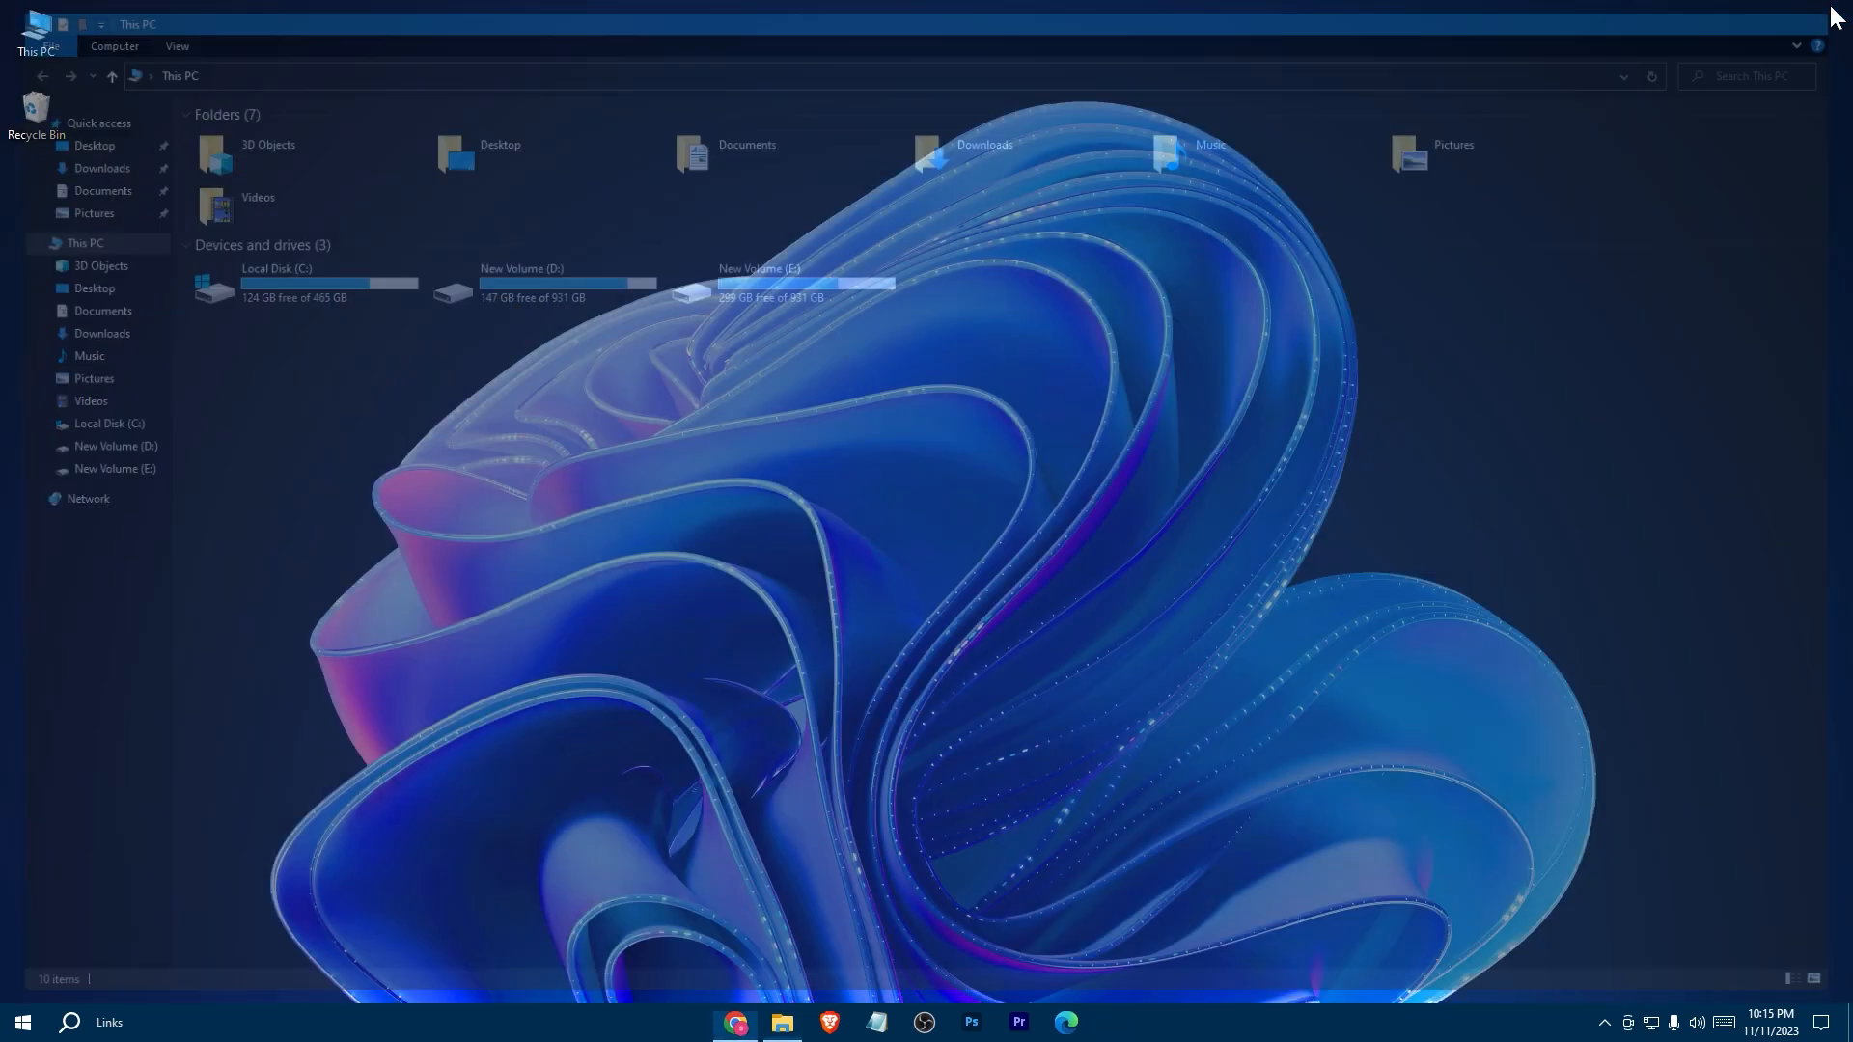
Step: Reach Advanced display settings from the desktop's Display settings
right_click(928, 469)
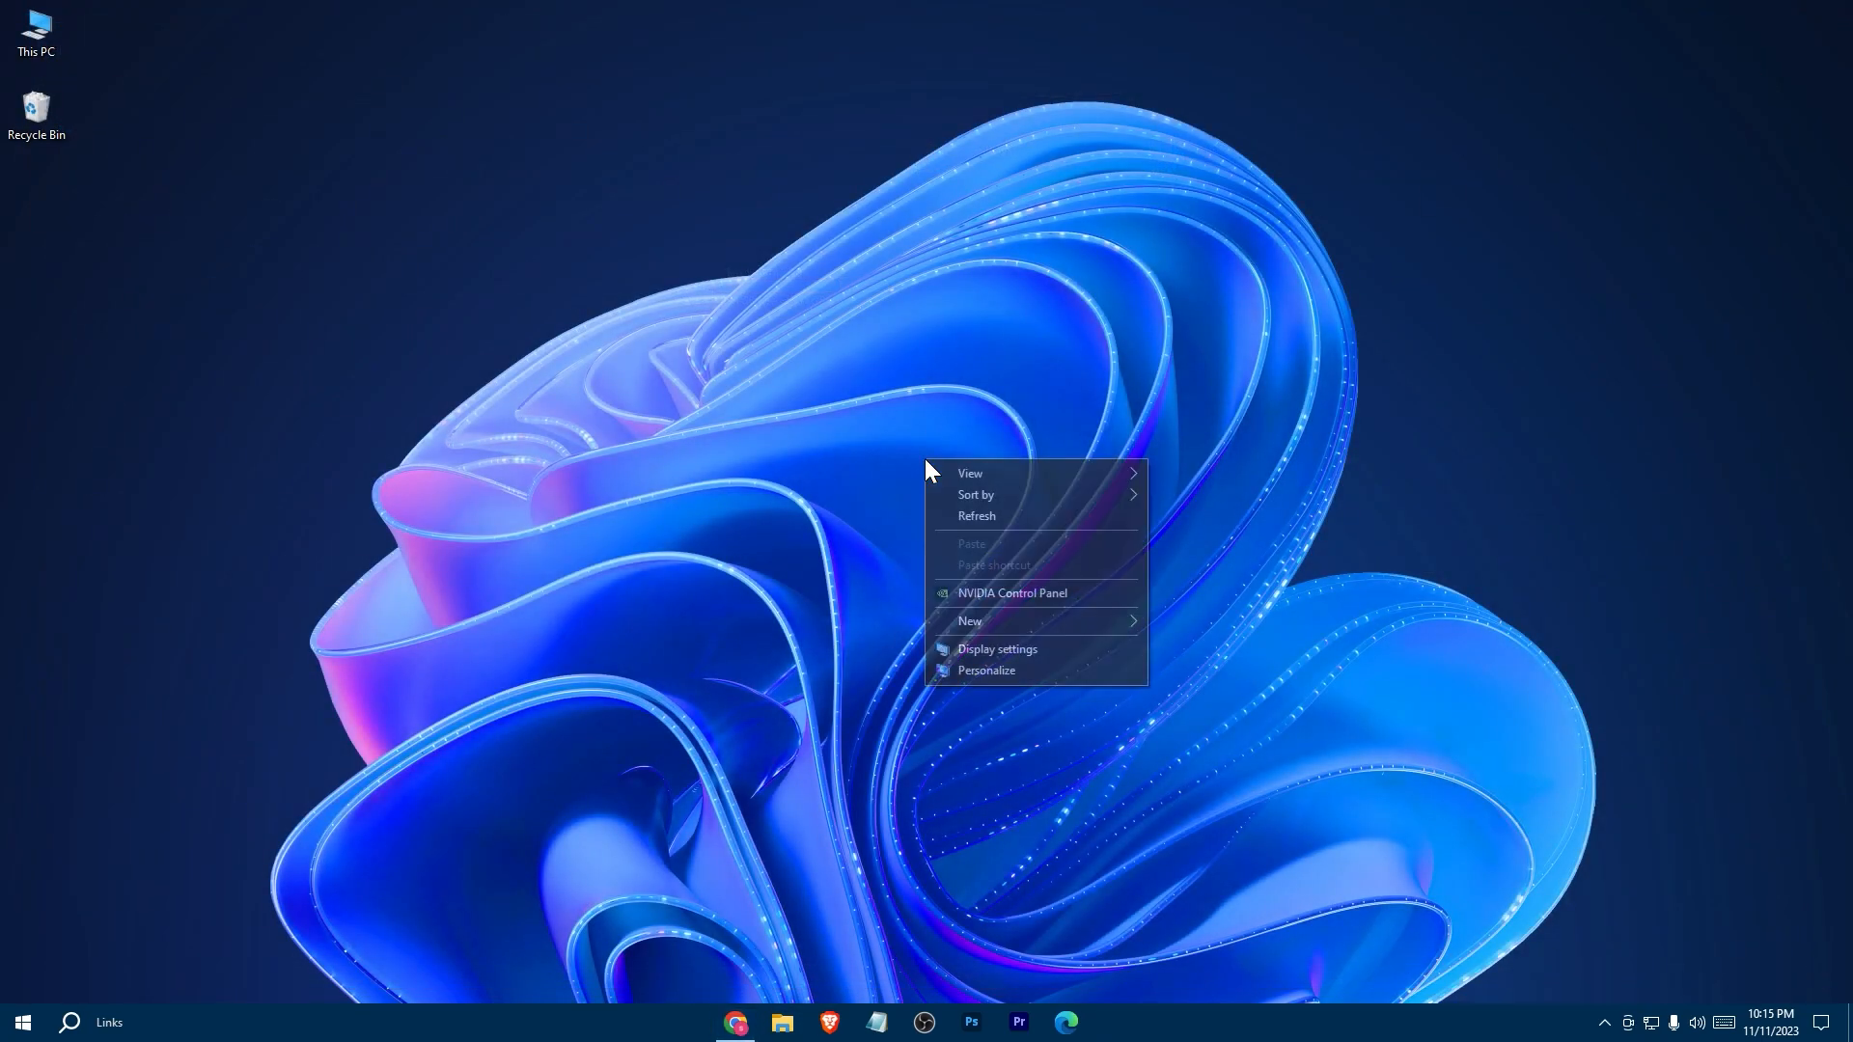
click(996, 649)
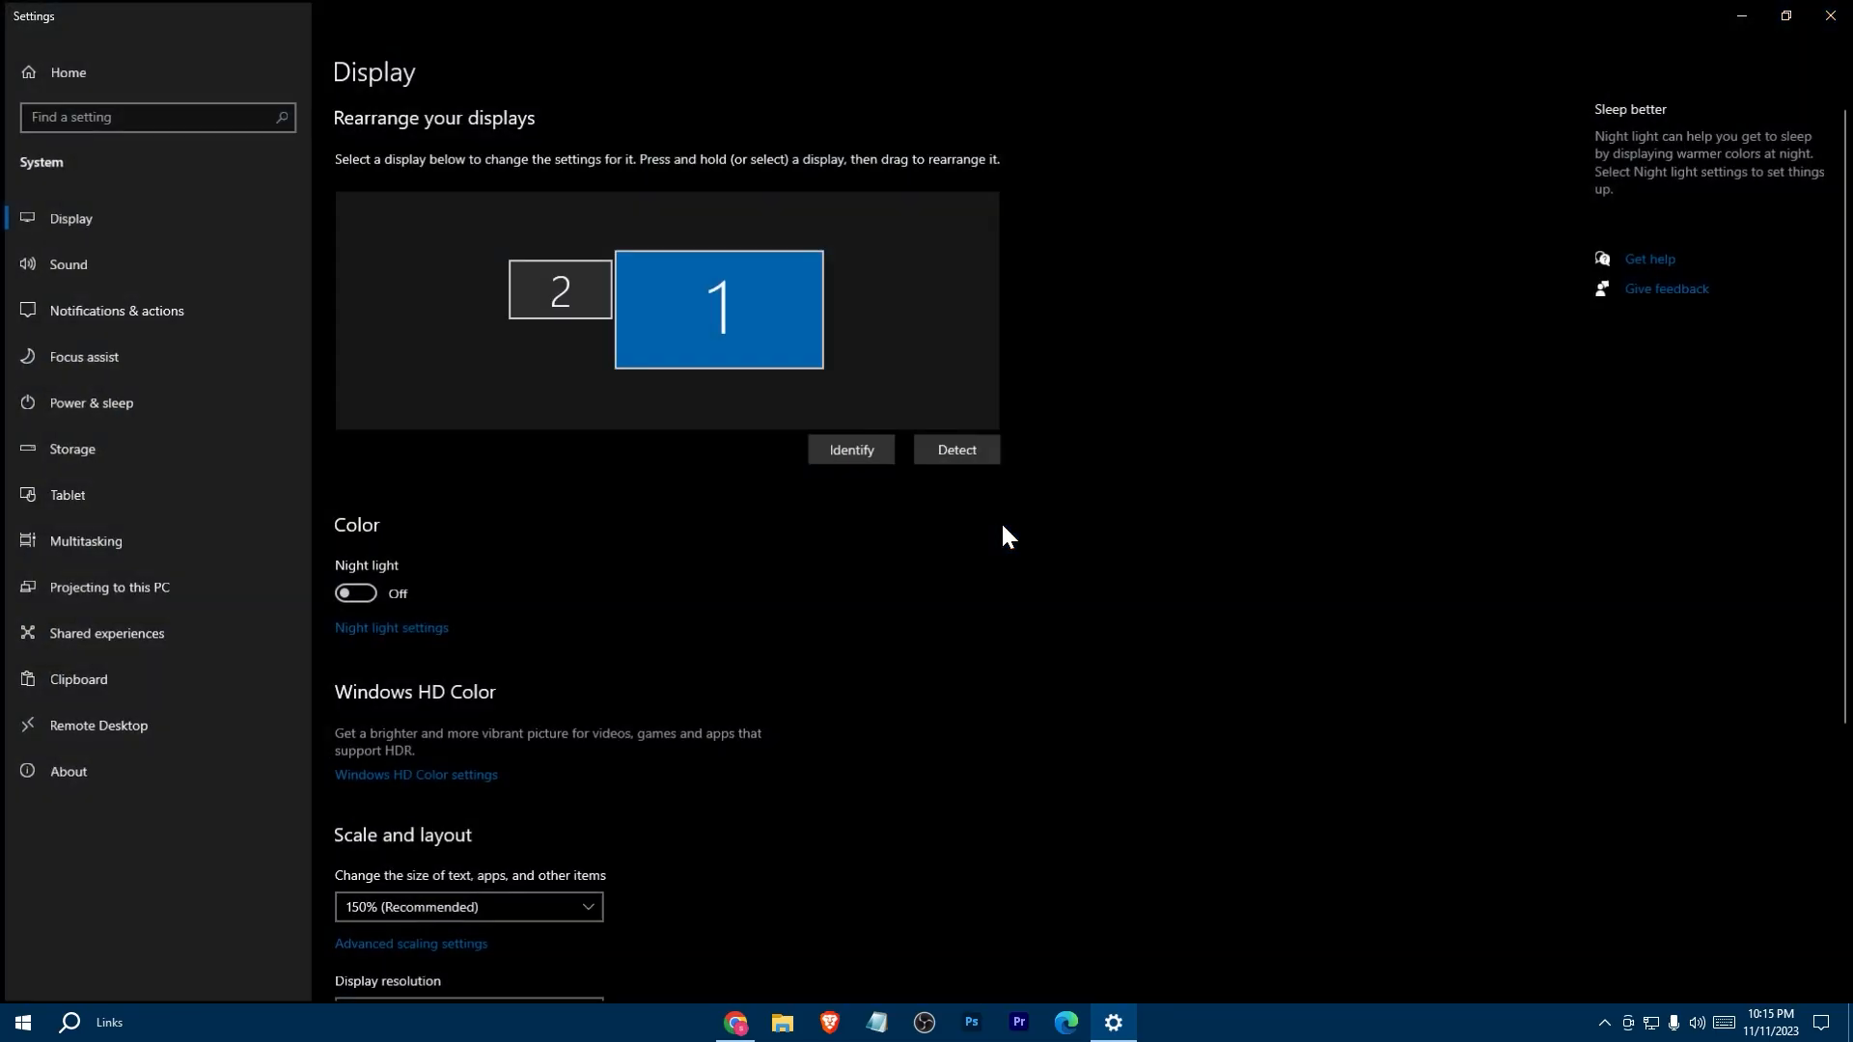
scroll(down, 3)
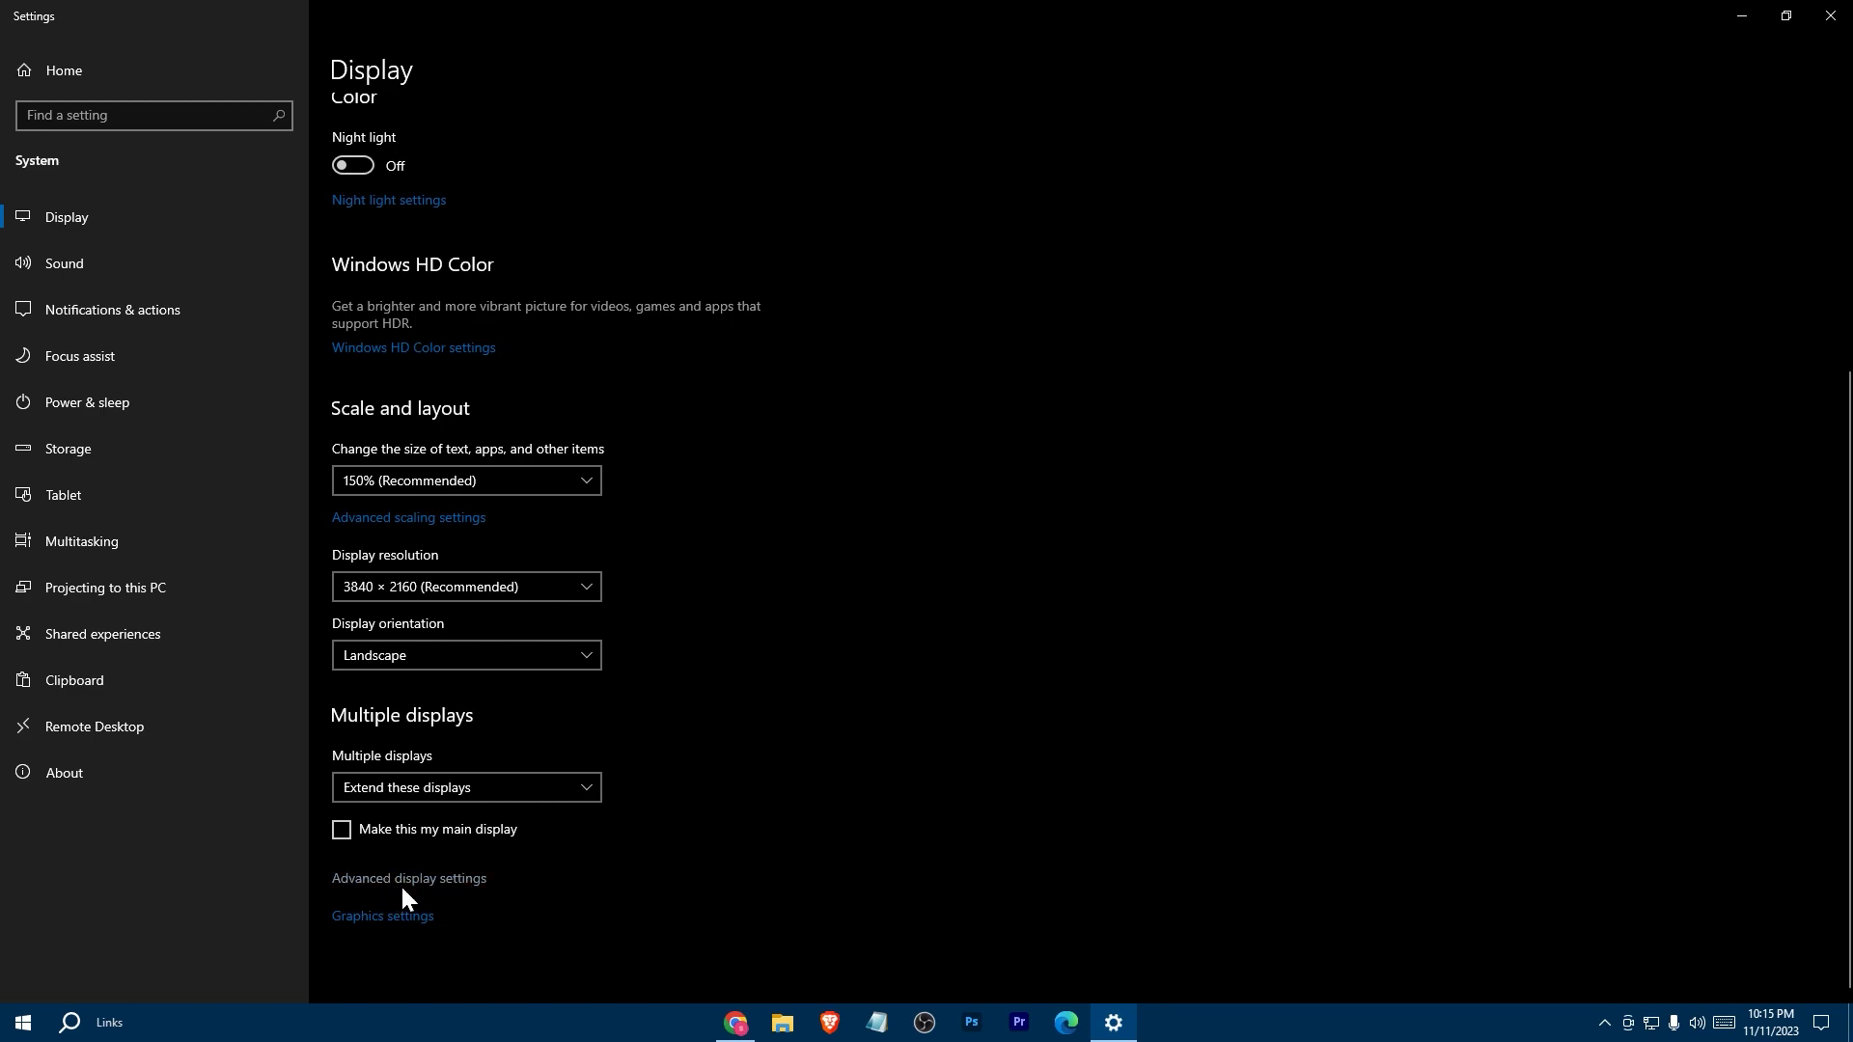
click(407, 880)
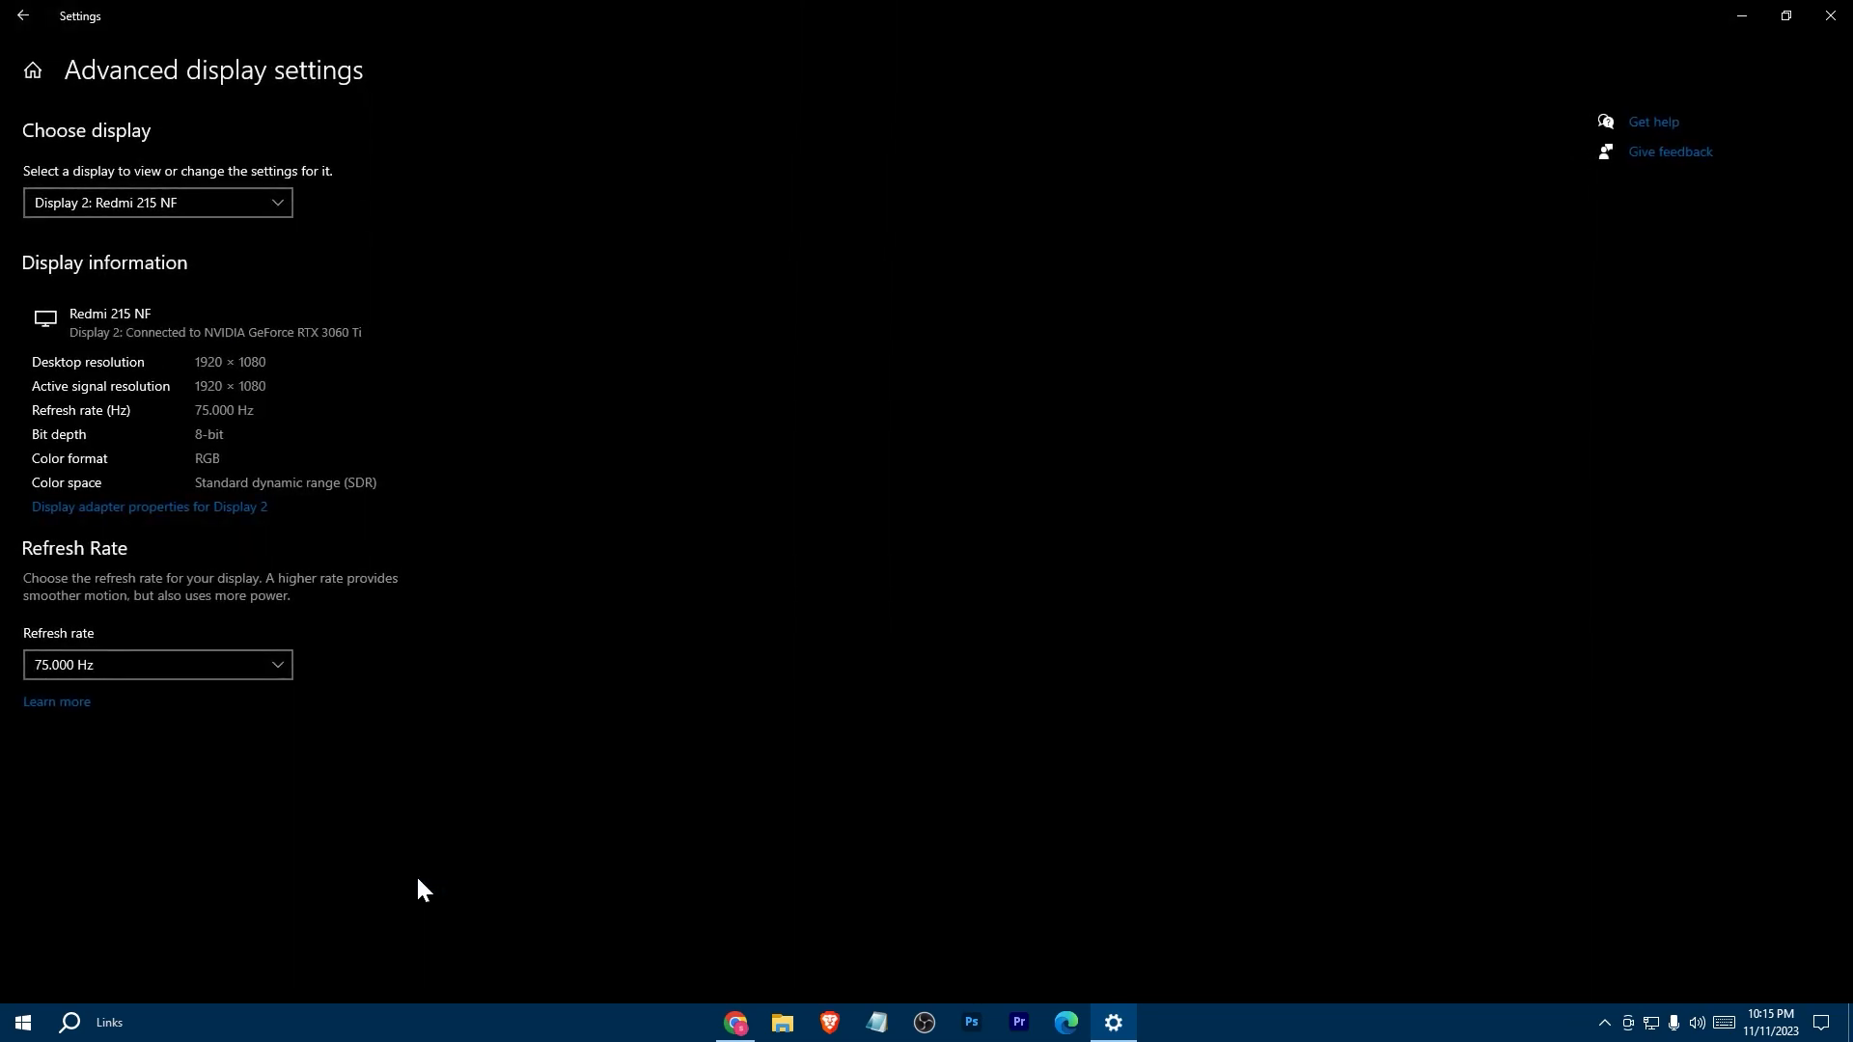
mouse_move(139, 523)
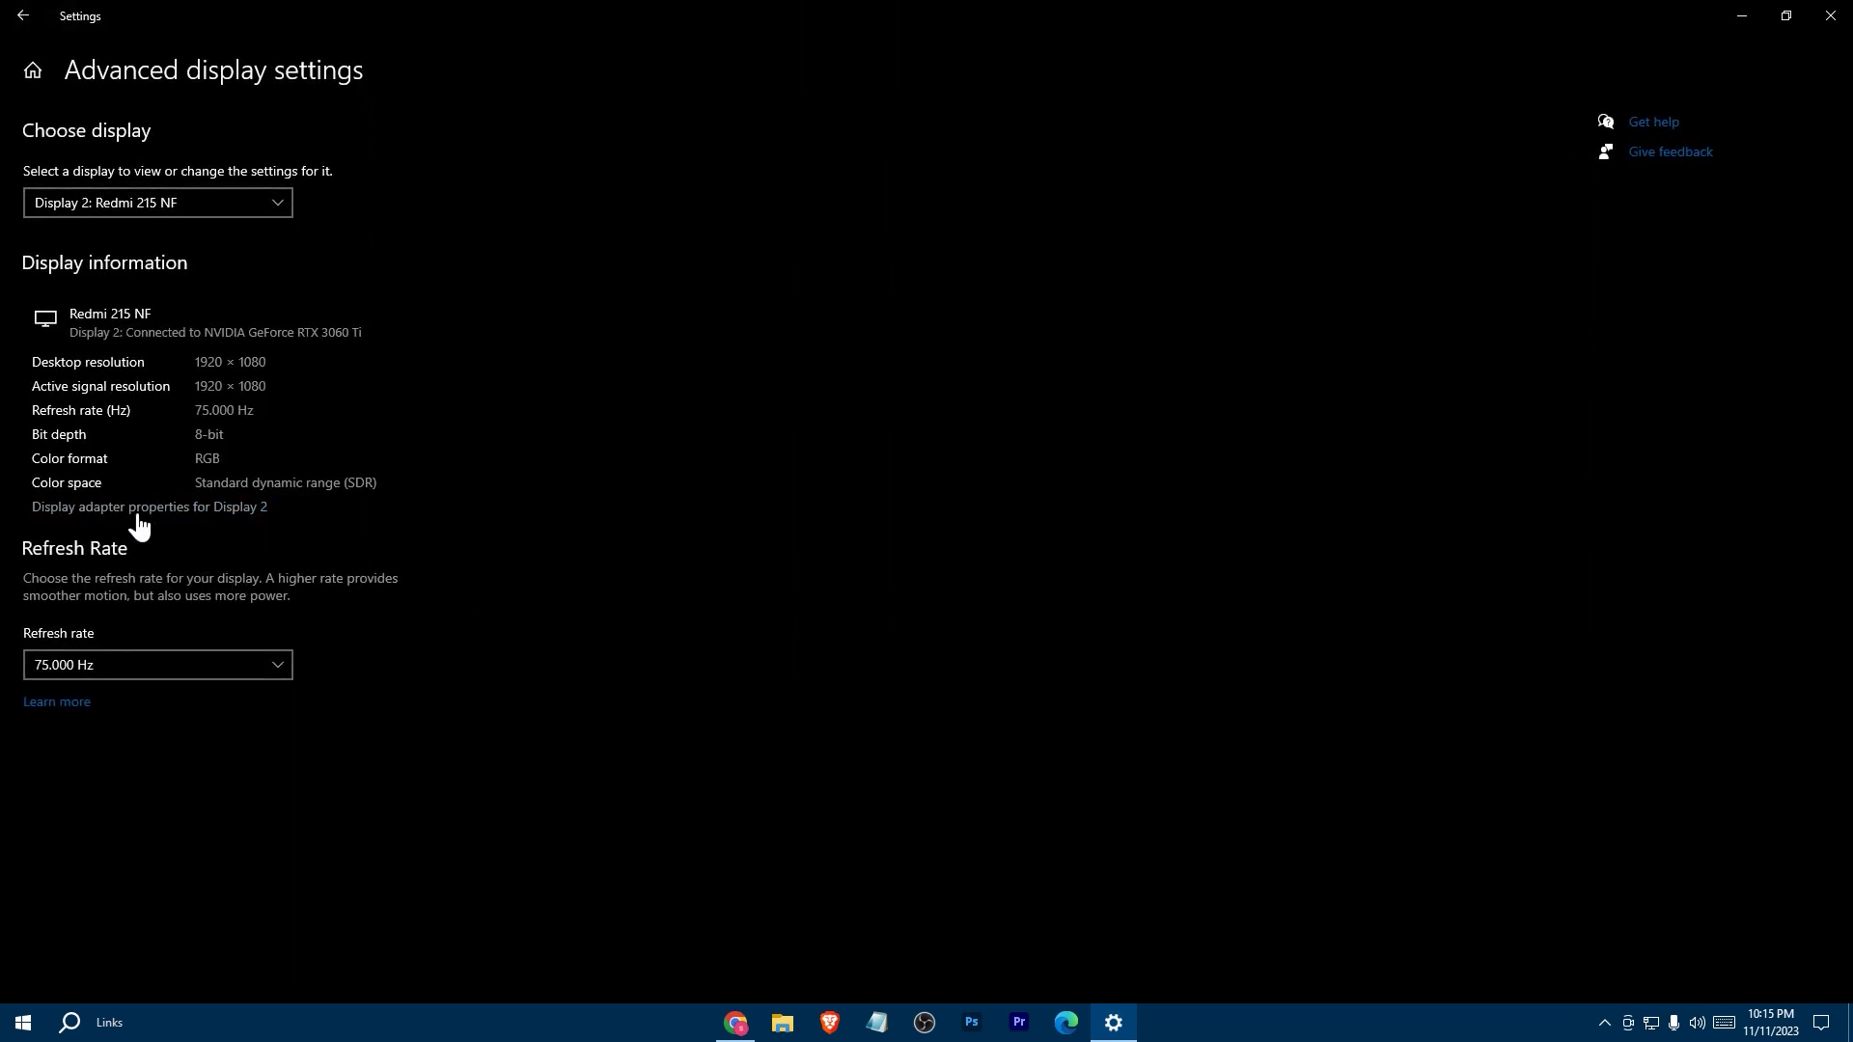
Step: Check Display 2's adapter properties (RTX 3060 Ti, 8192 MB dedicated memory), then close Settings
click(149, 506)
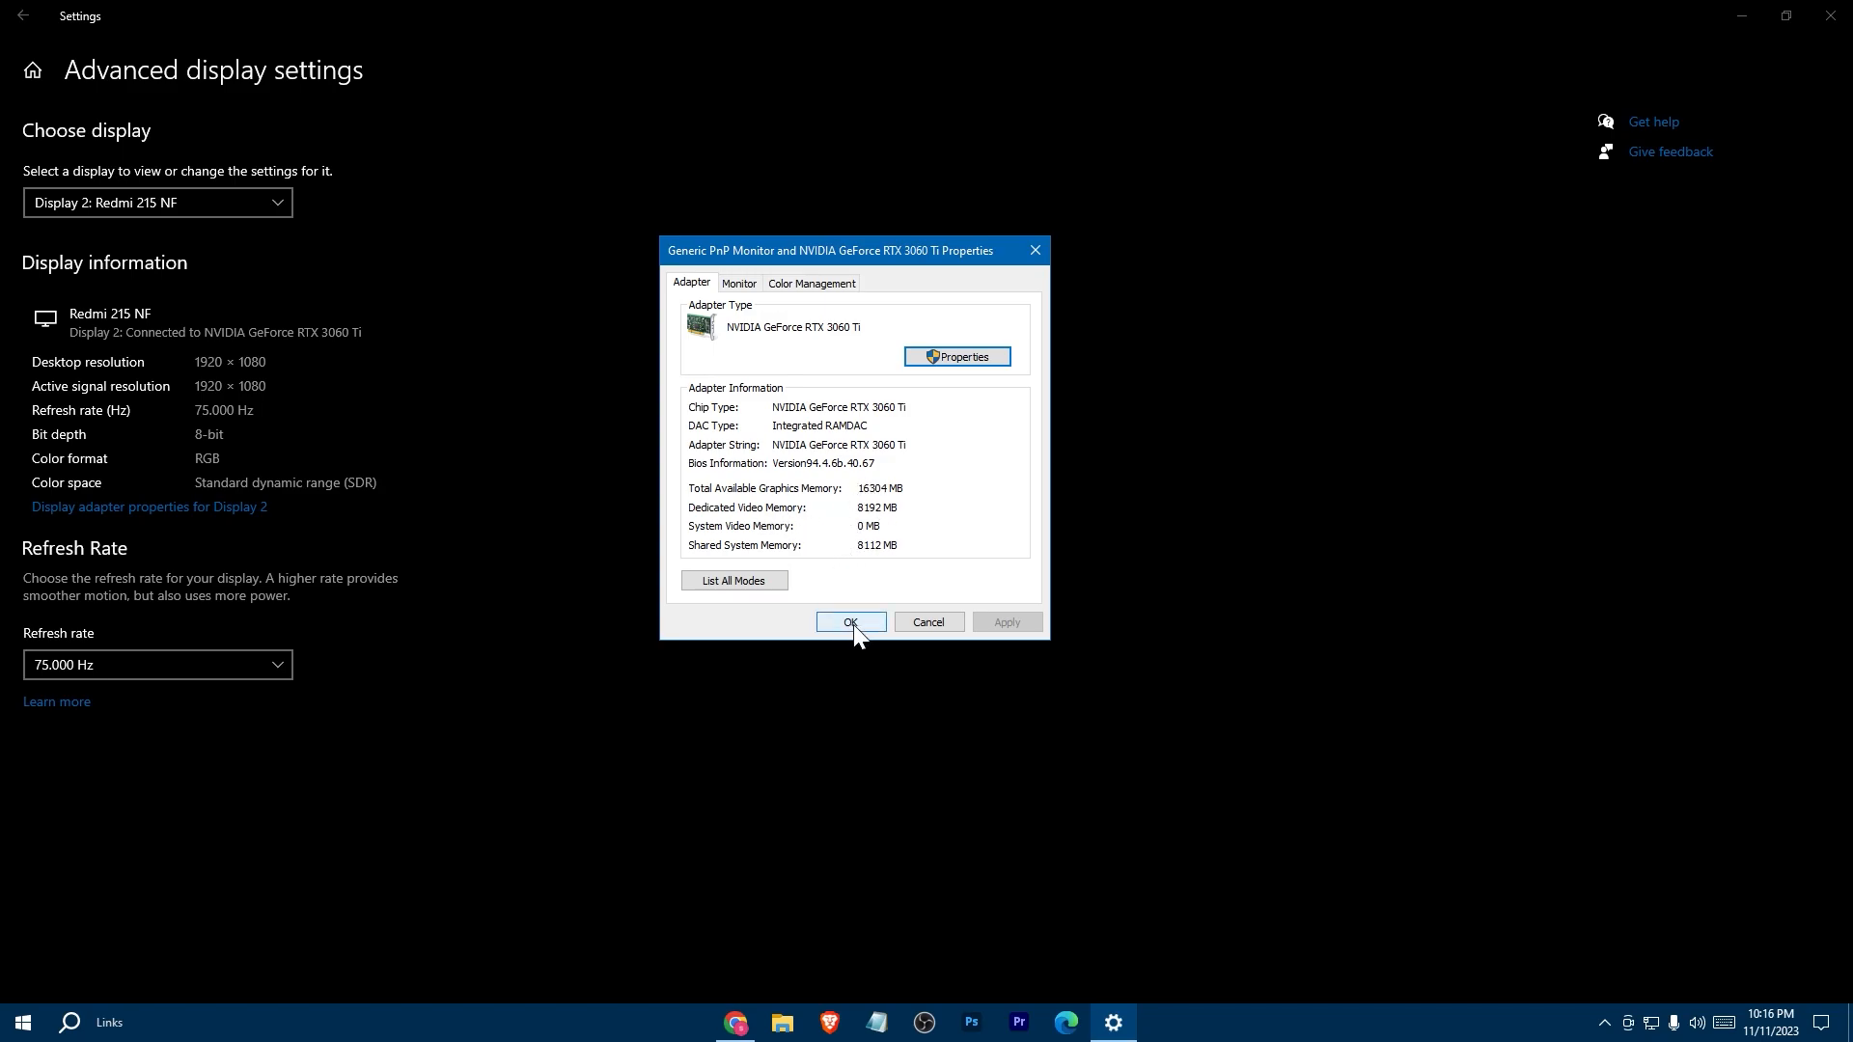
click(851, 621)
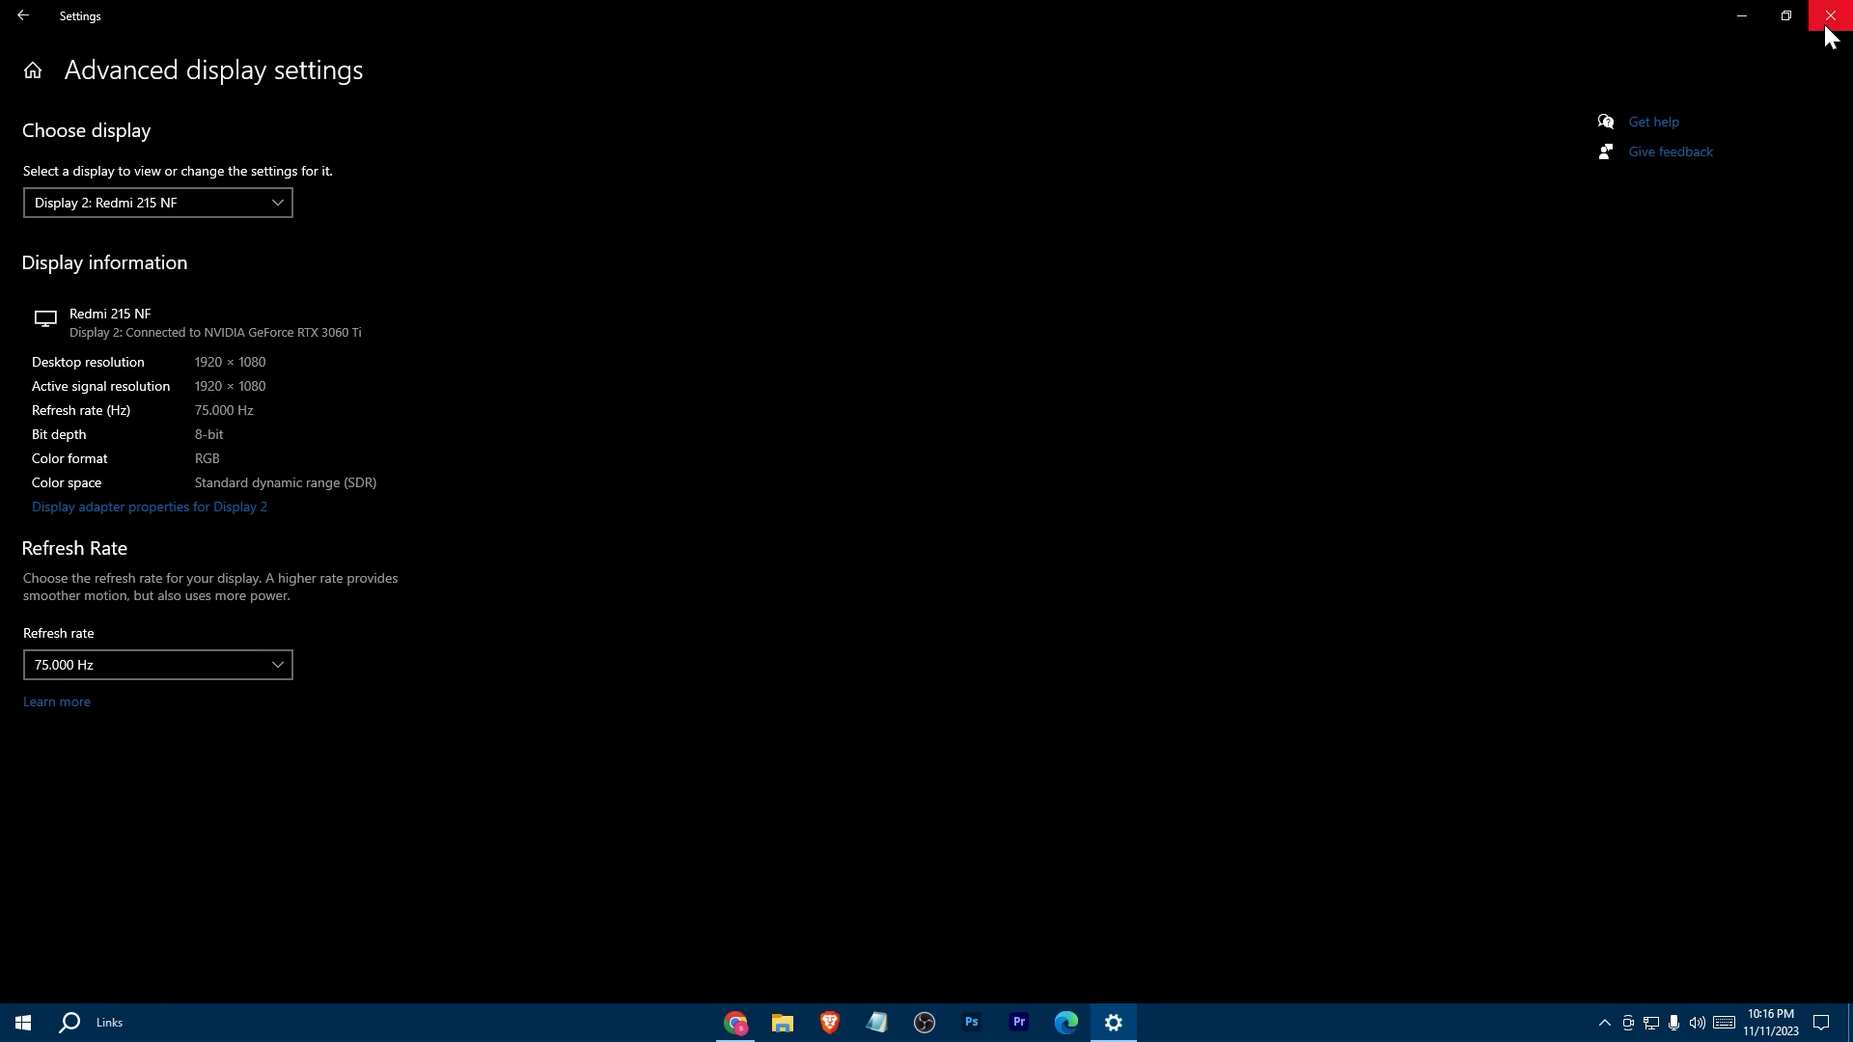
click(1830, 16)
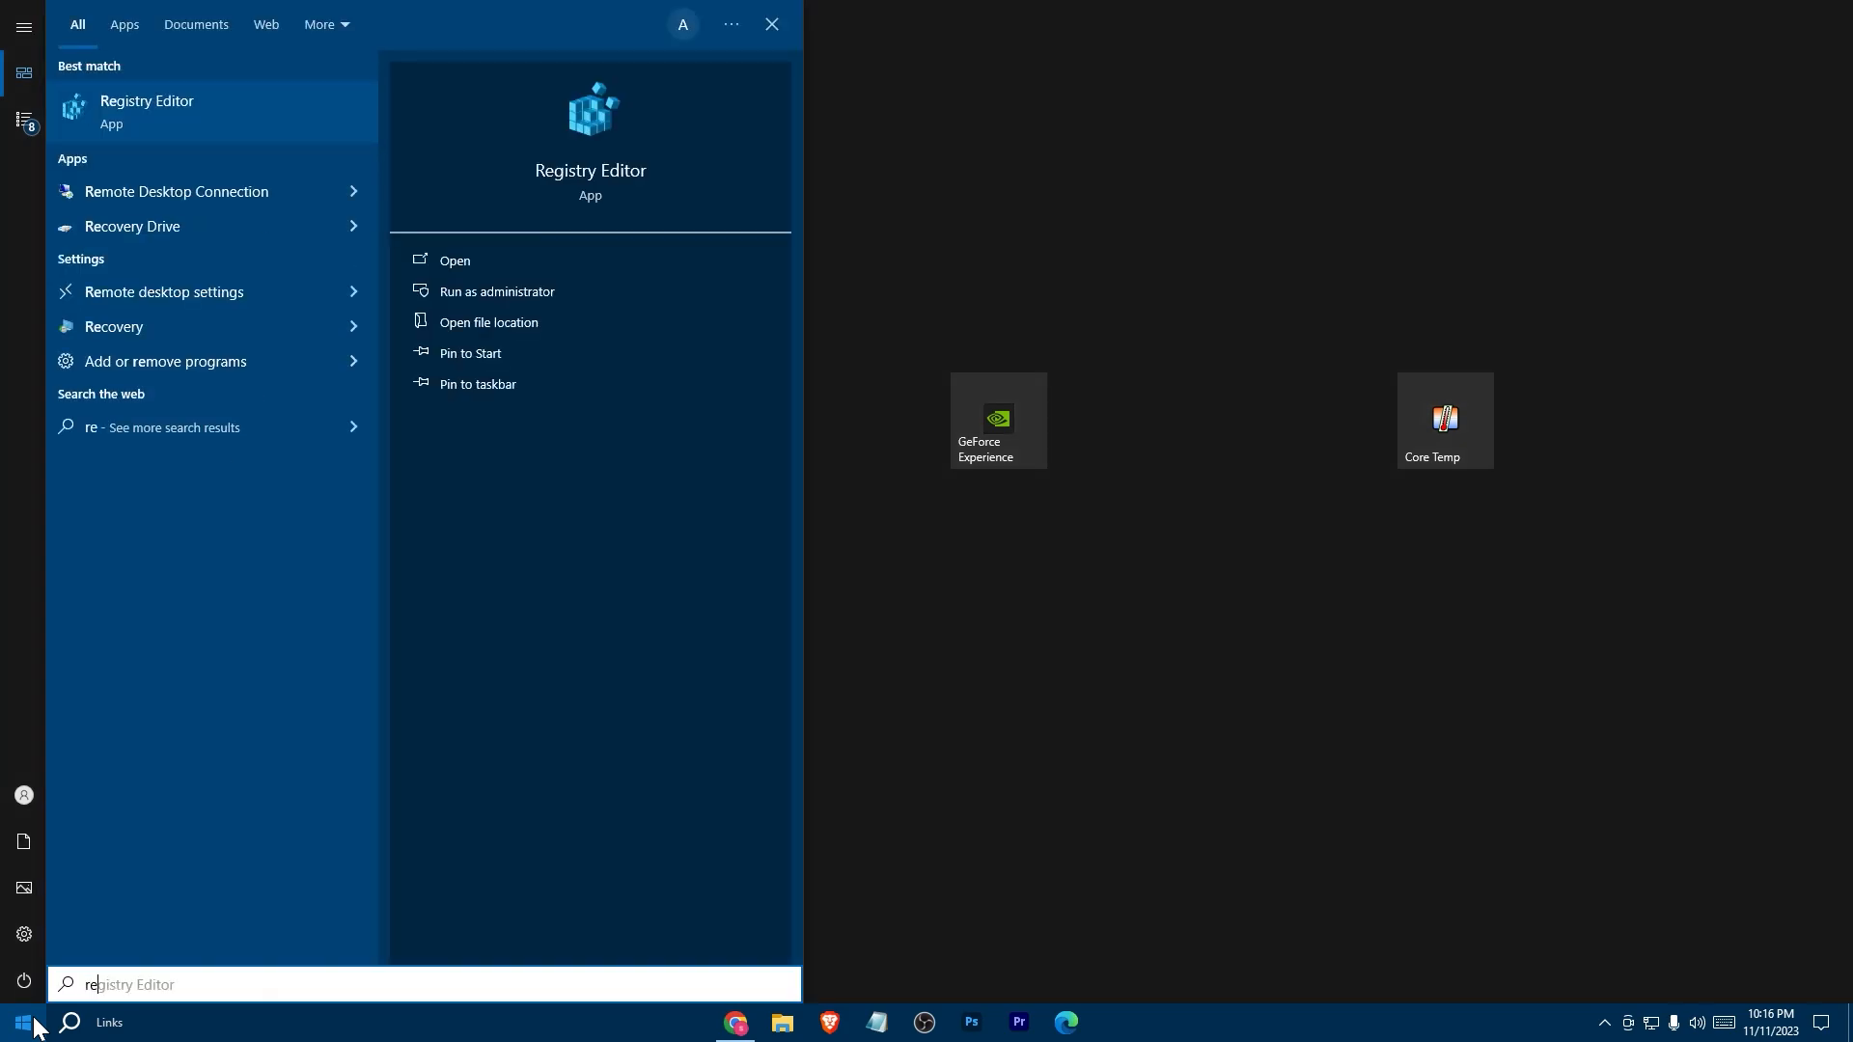
Step: Launch Registry Editor via a 'regedit' Start search and grant administrator permission
text(regedit)
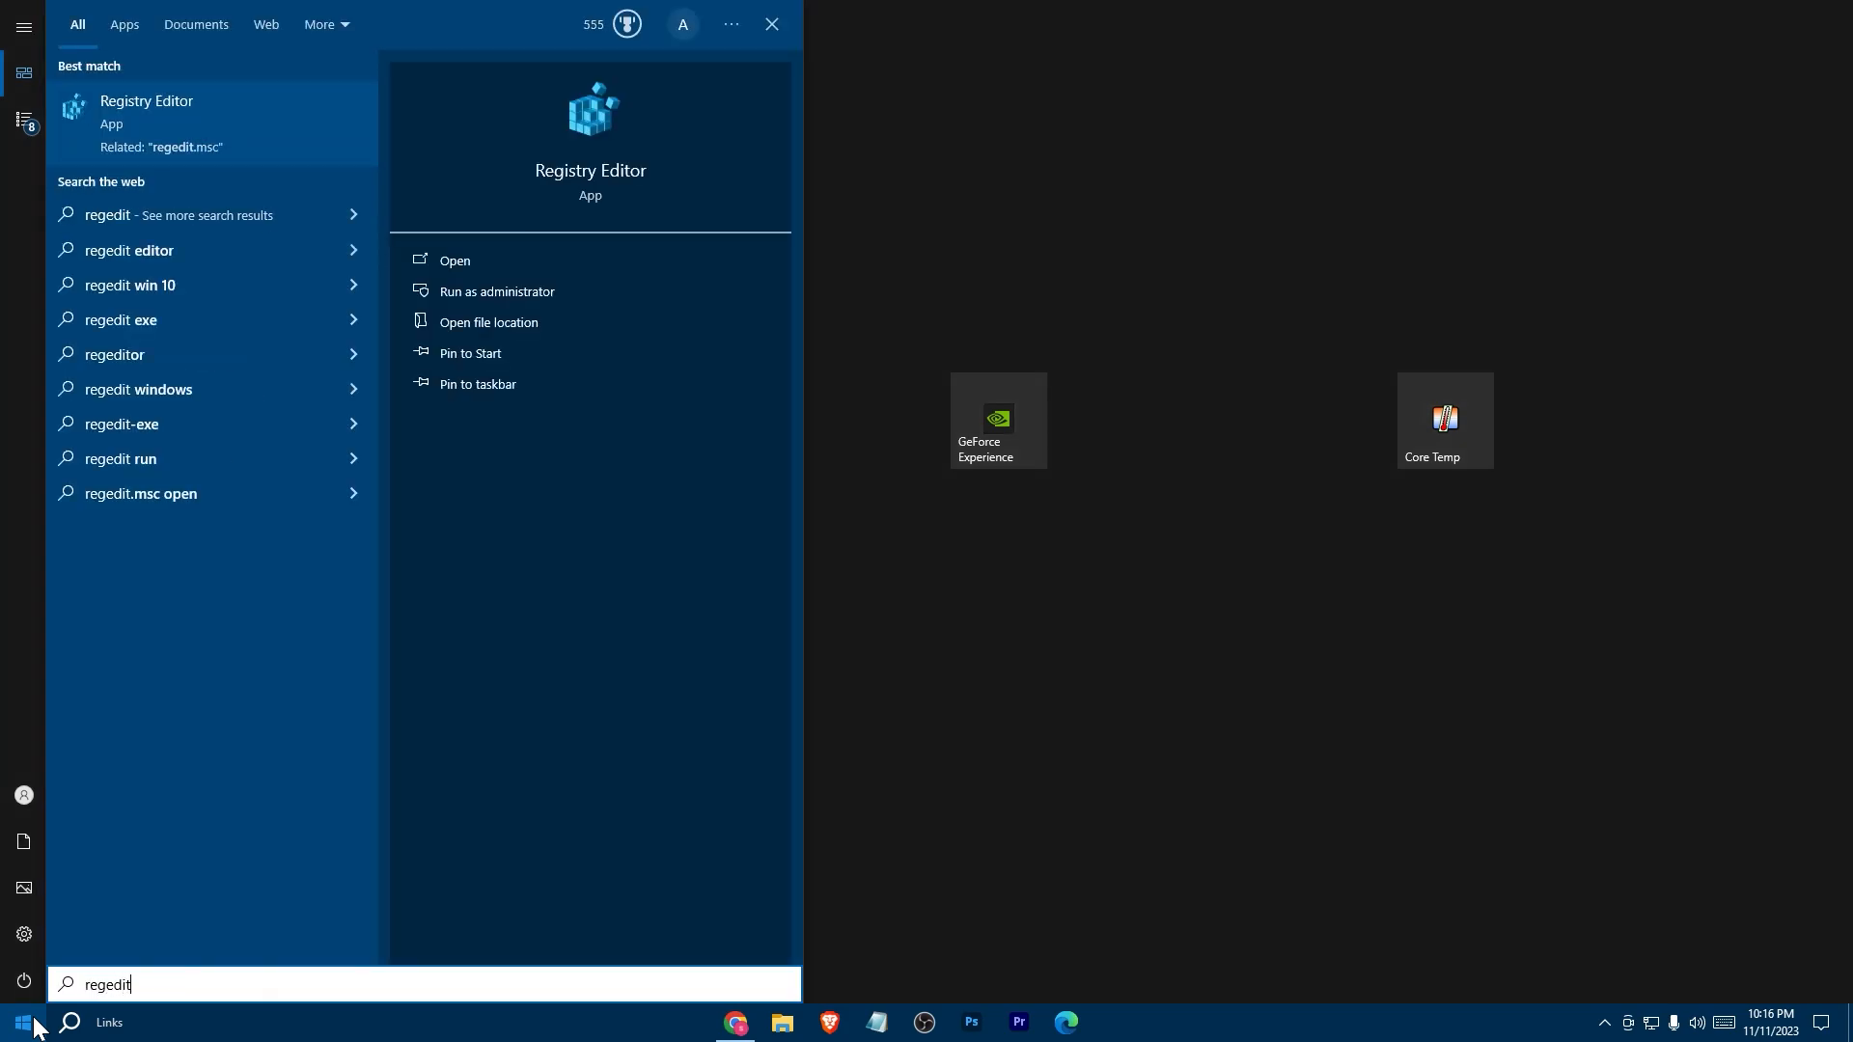
click(496, 291)
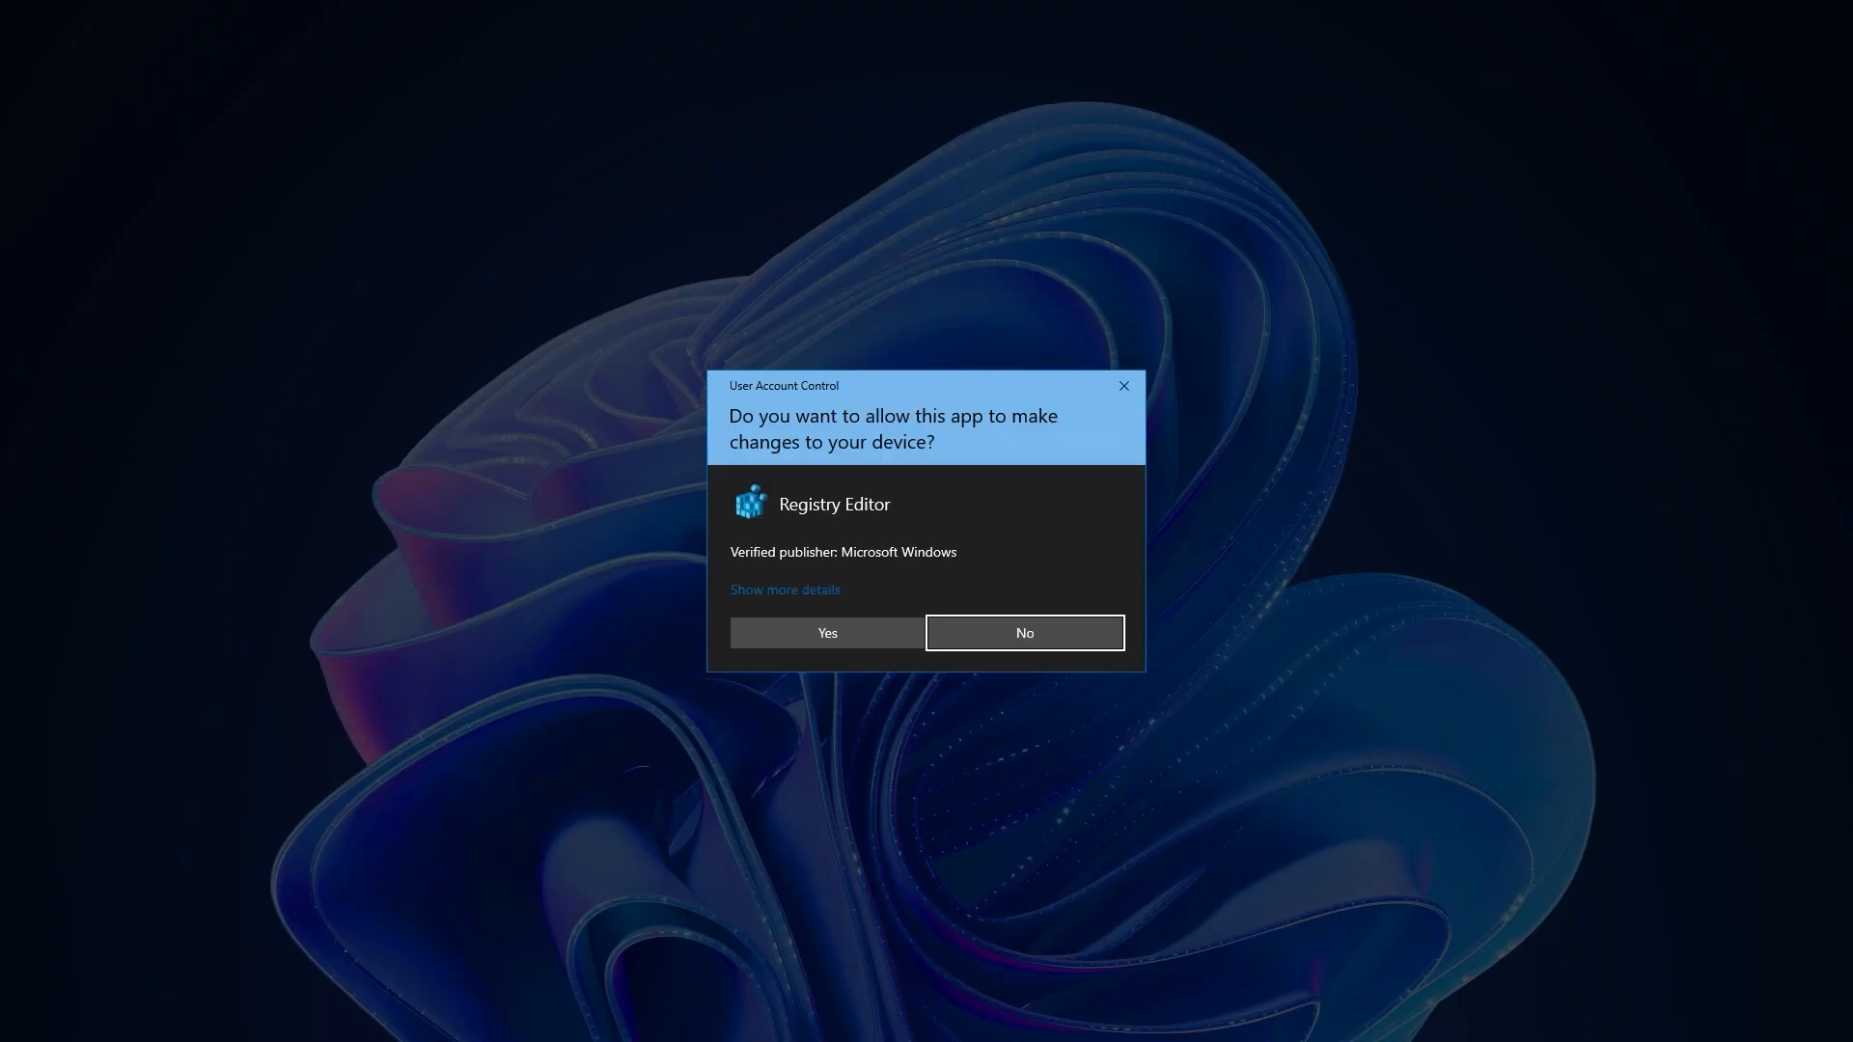
click(826, 633)
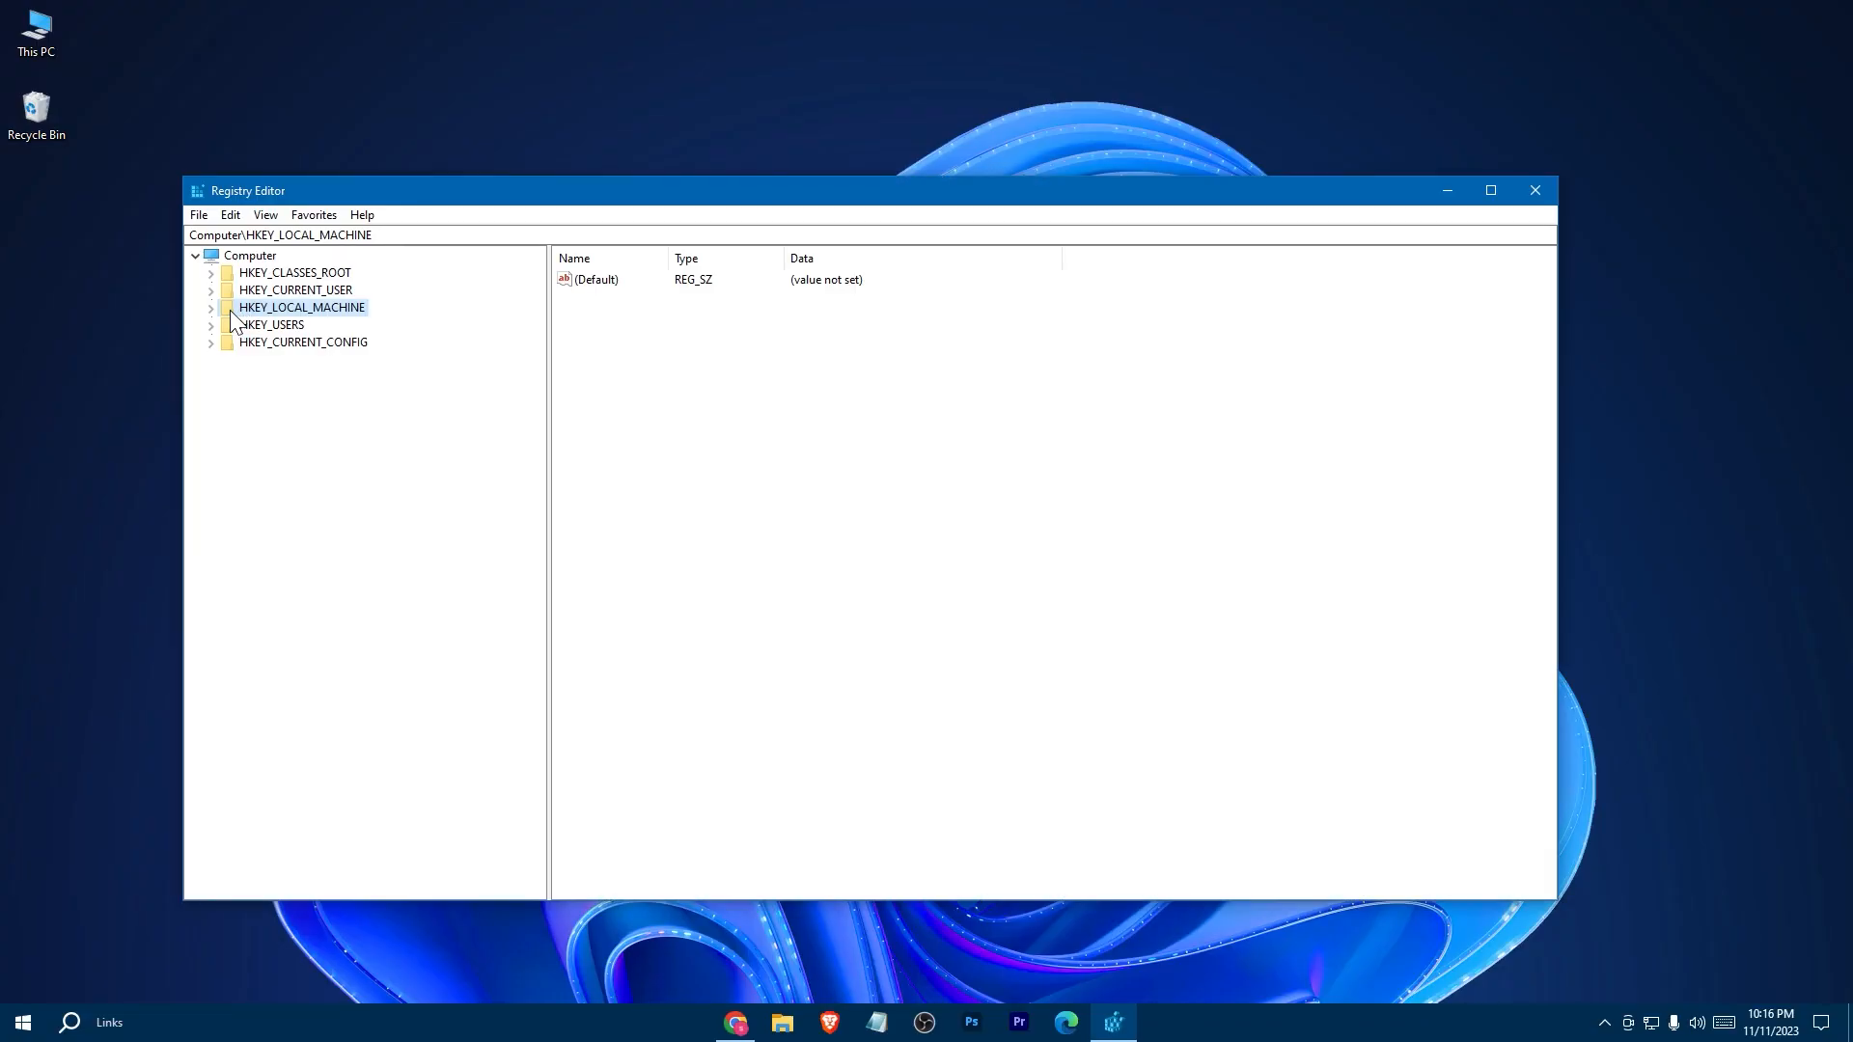
Step: Navigate the tree to HKEY_LOCAL_MACHINE\SOFTWARE\Intel and bring up its actions
click(210, 307)
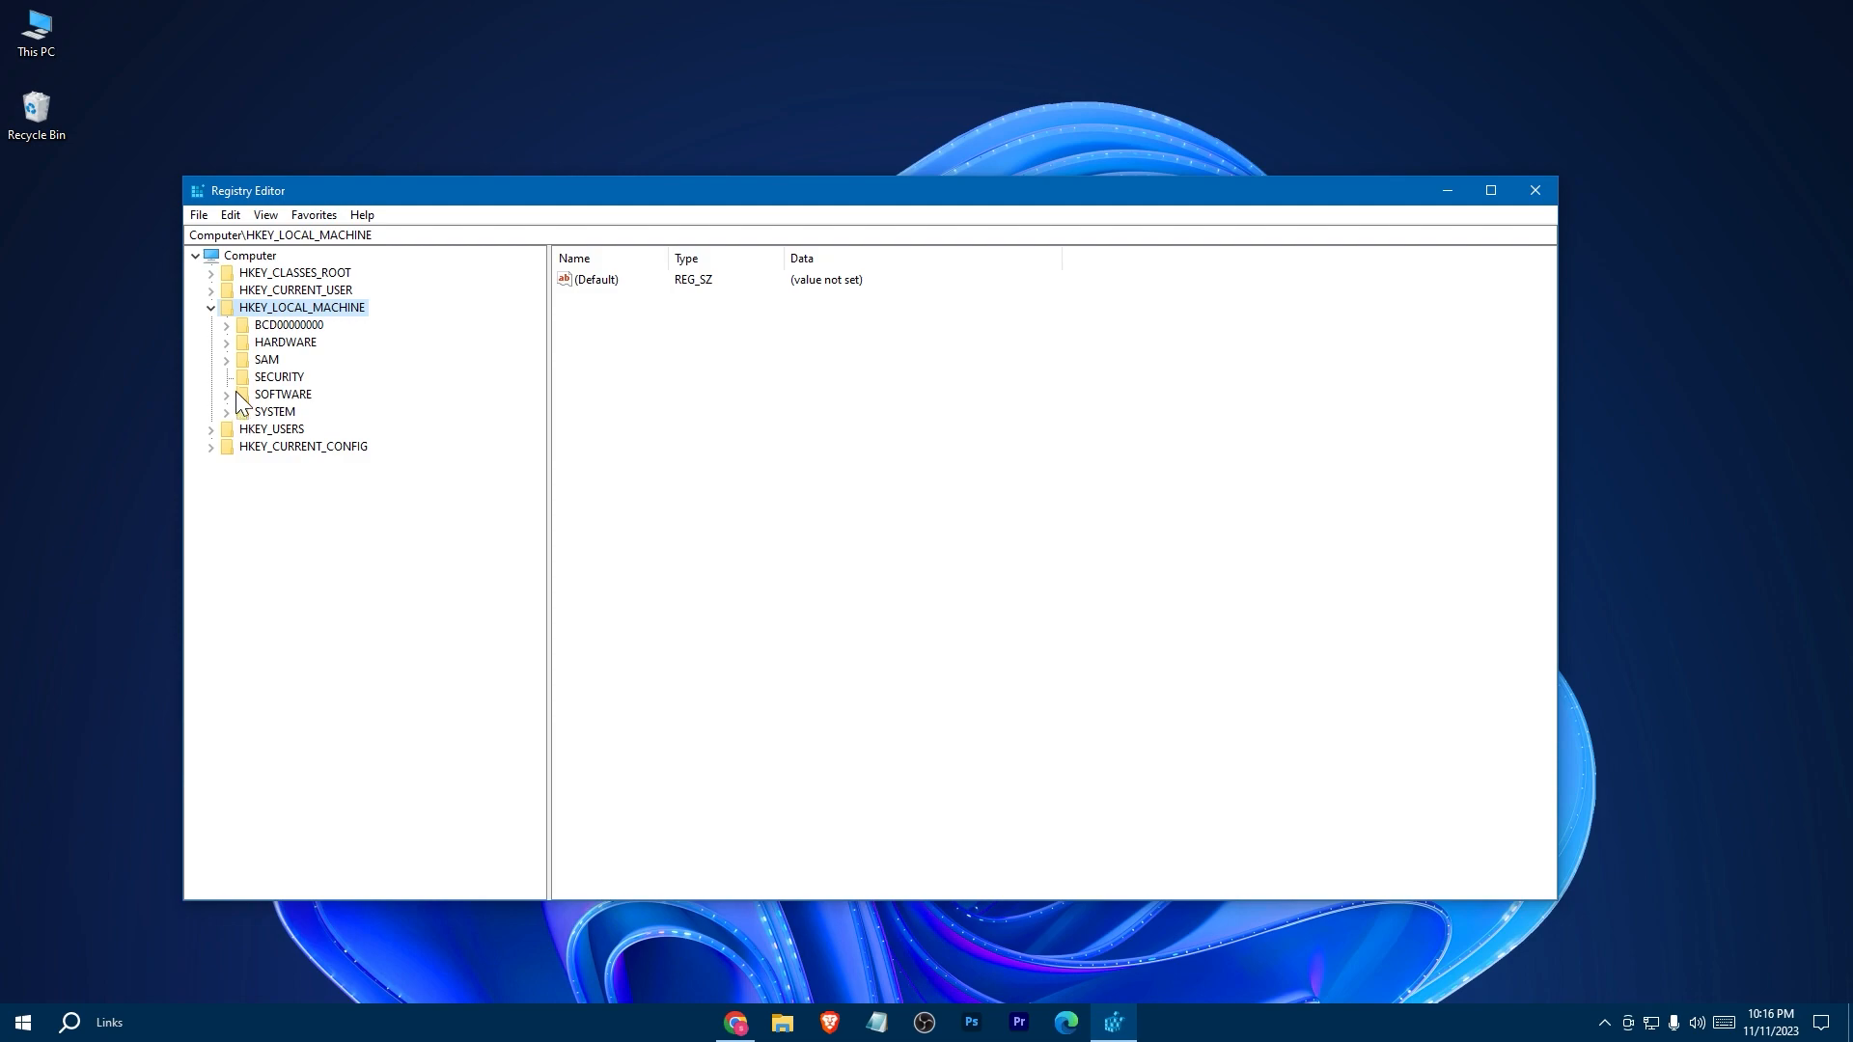
click(226, 394)
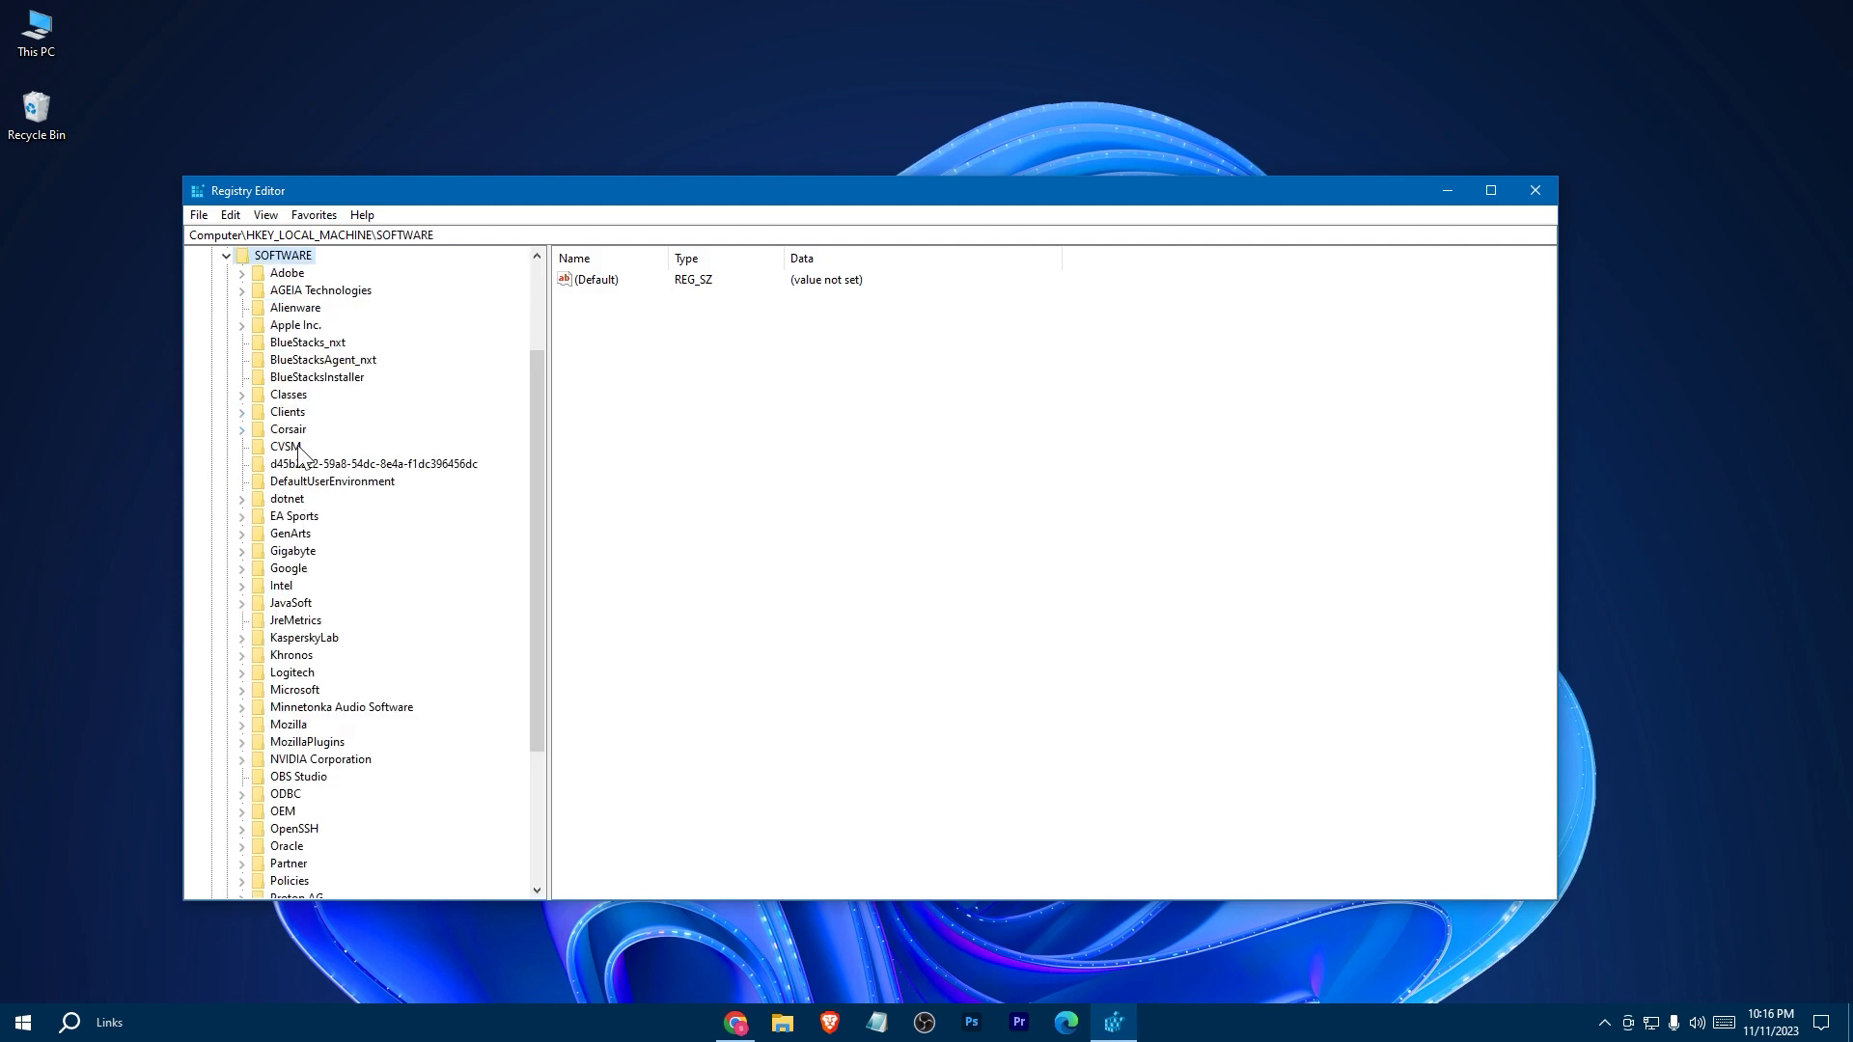
scroll(down, 3)
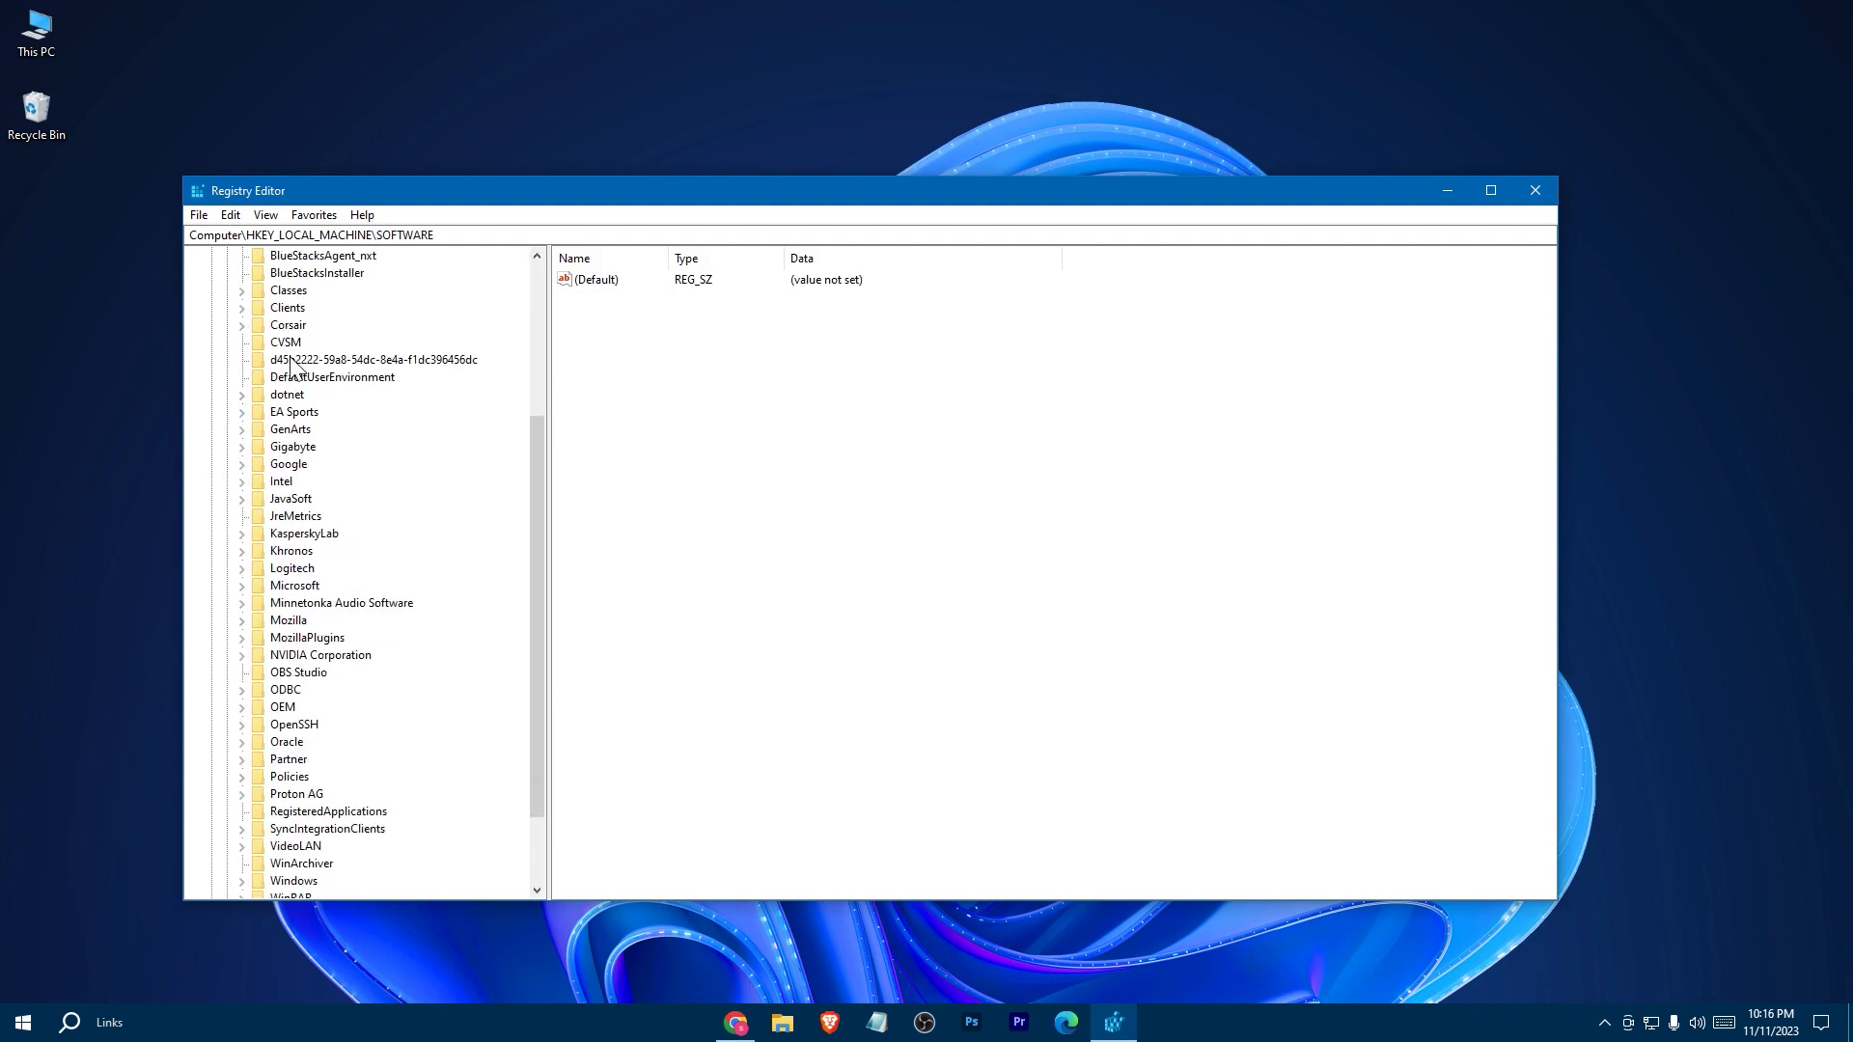
scroll(up, 3)
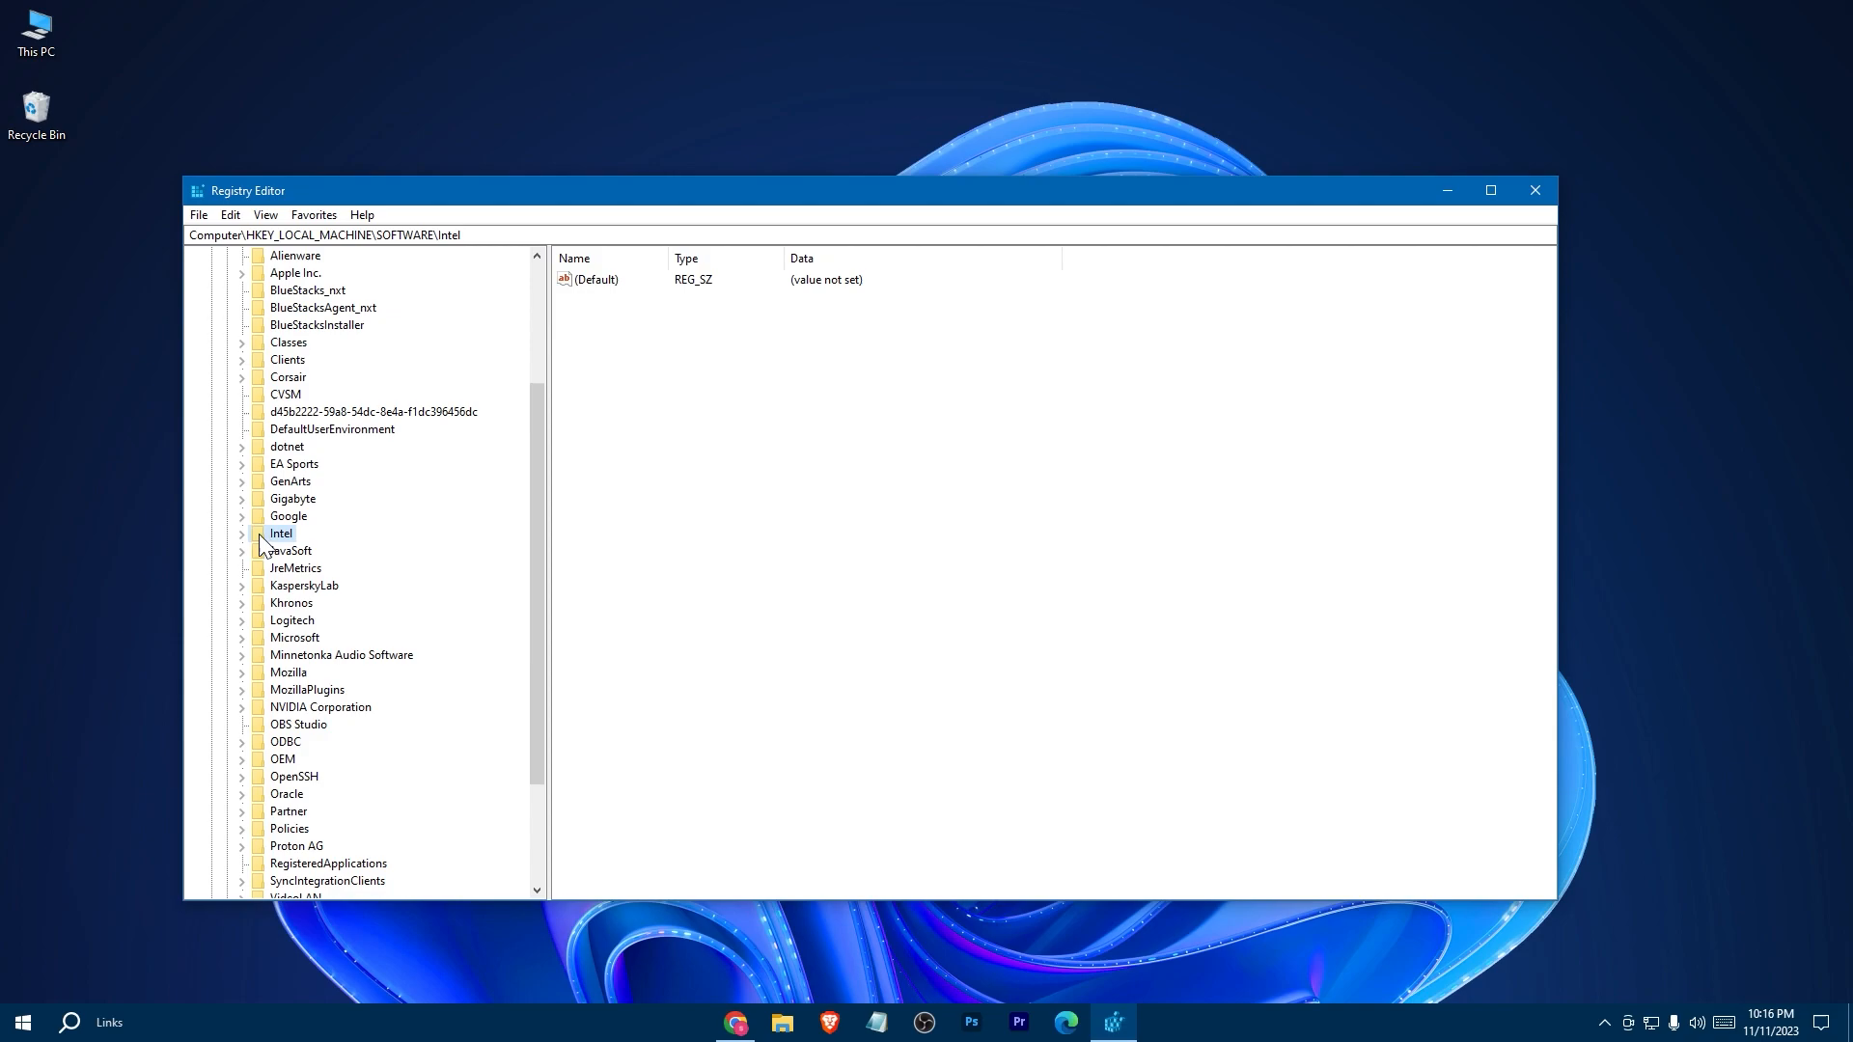
right_click(280, 532)
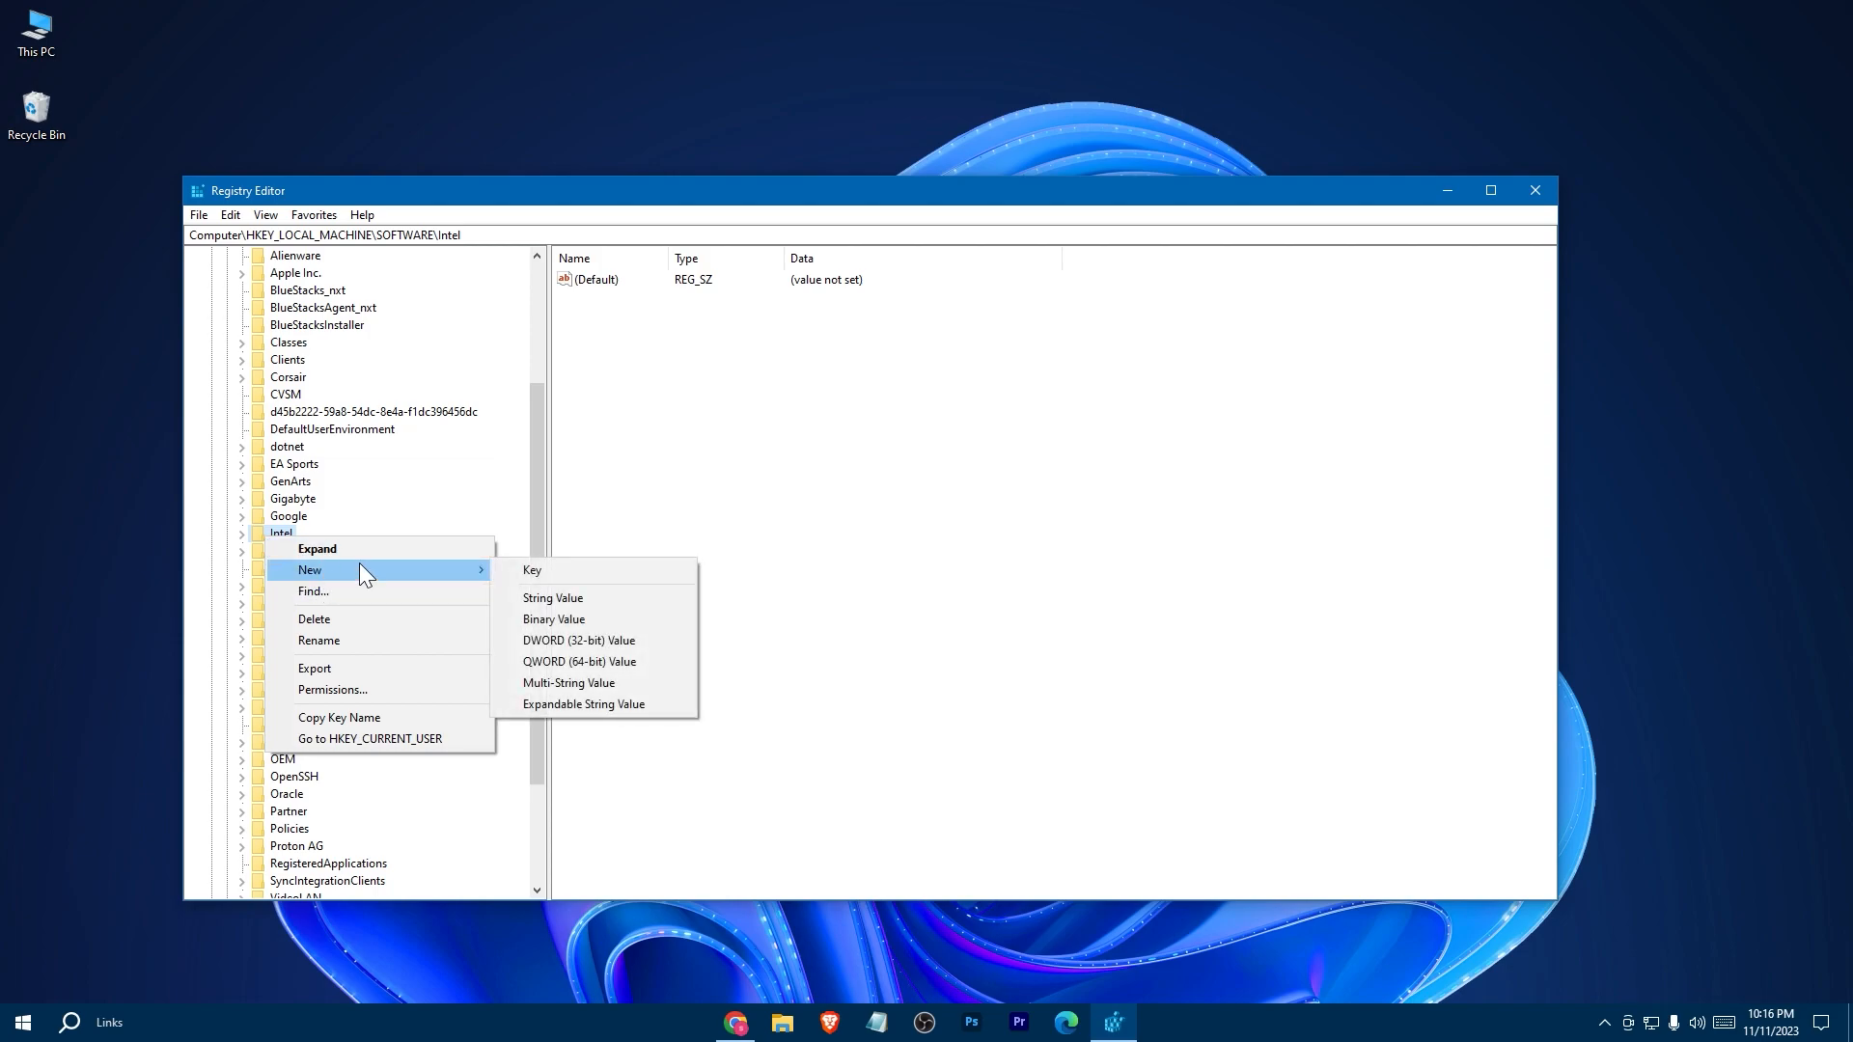
mouse_move(452, 577)
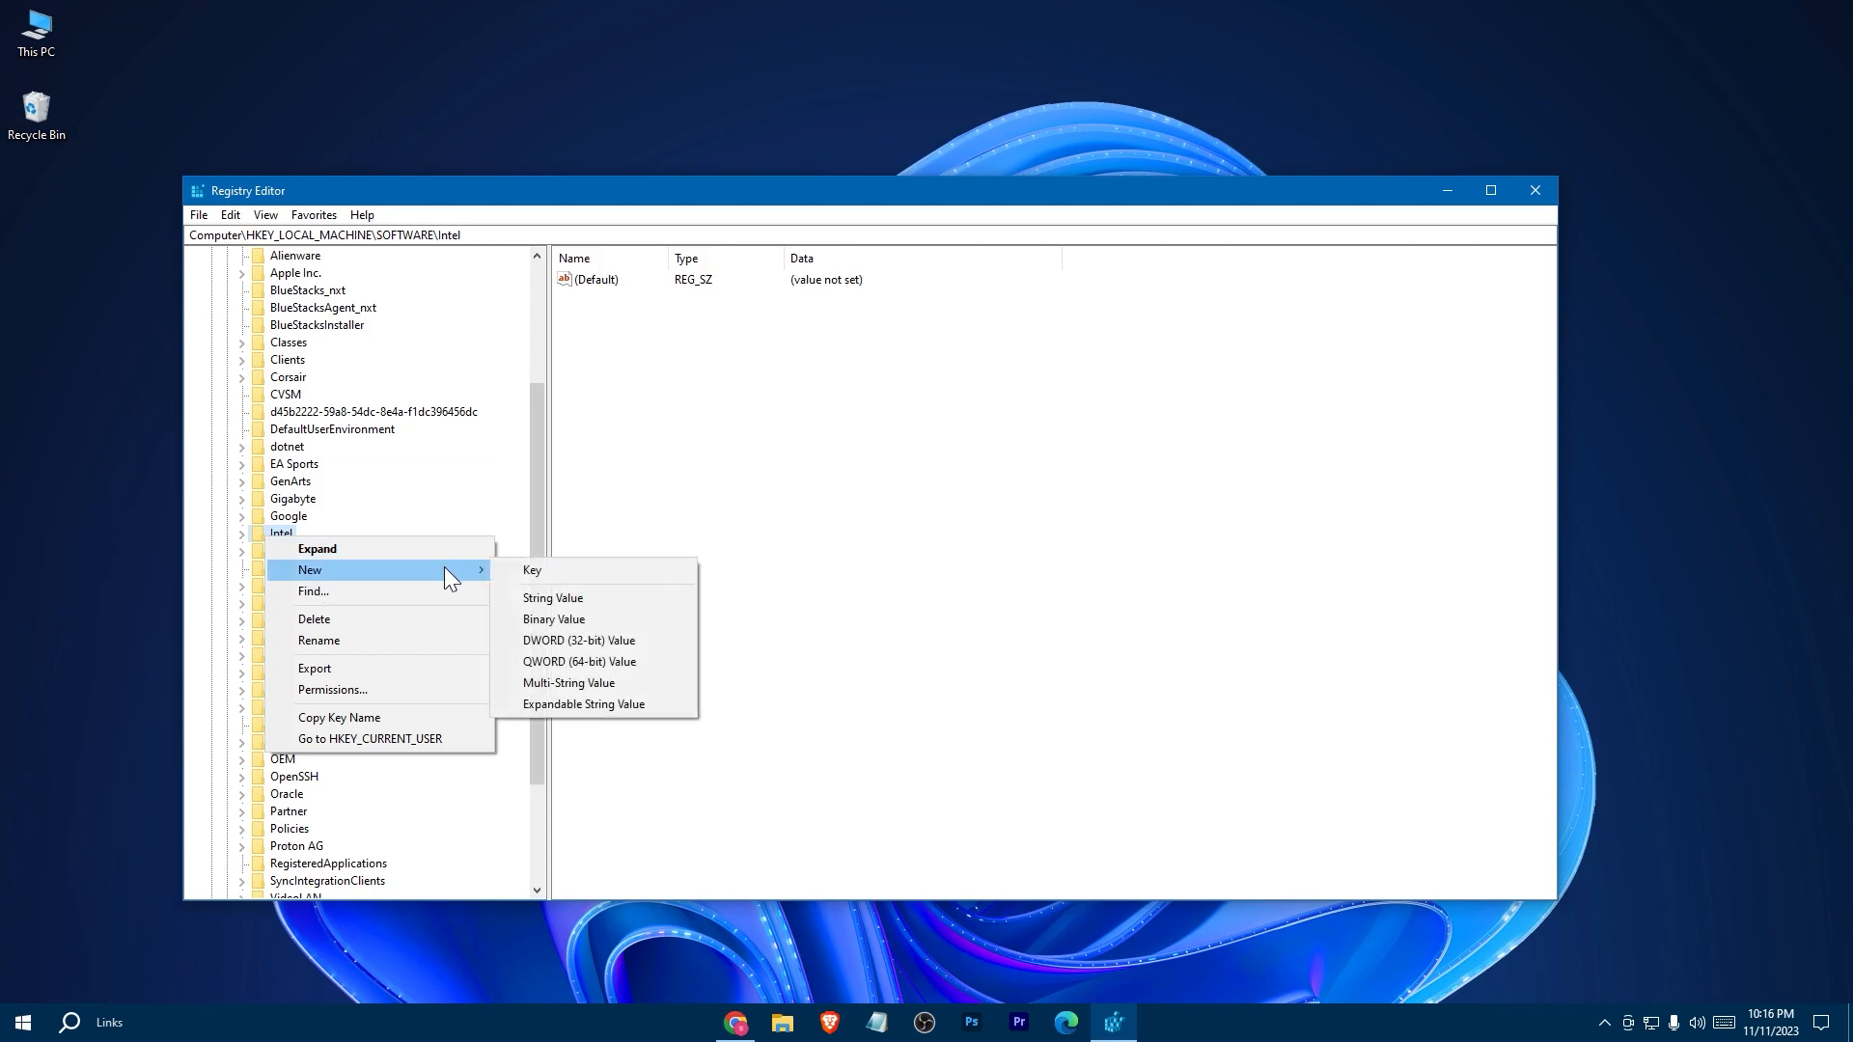
mouse_move(591, 639)
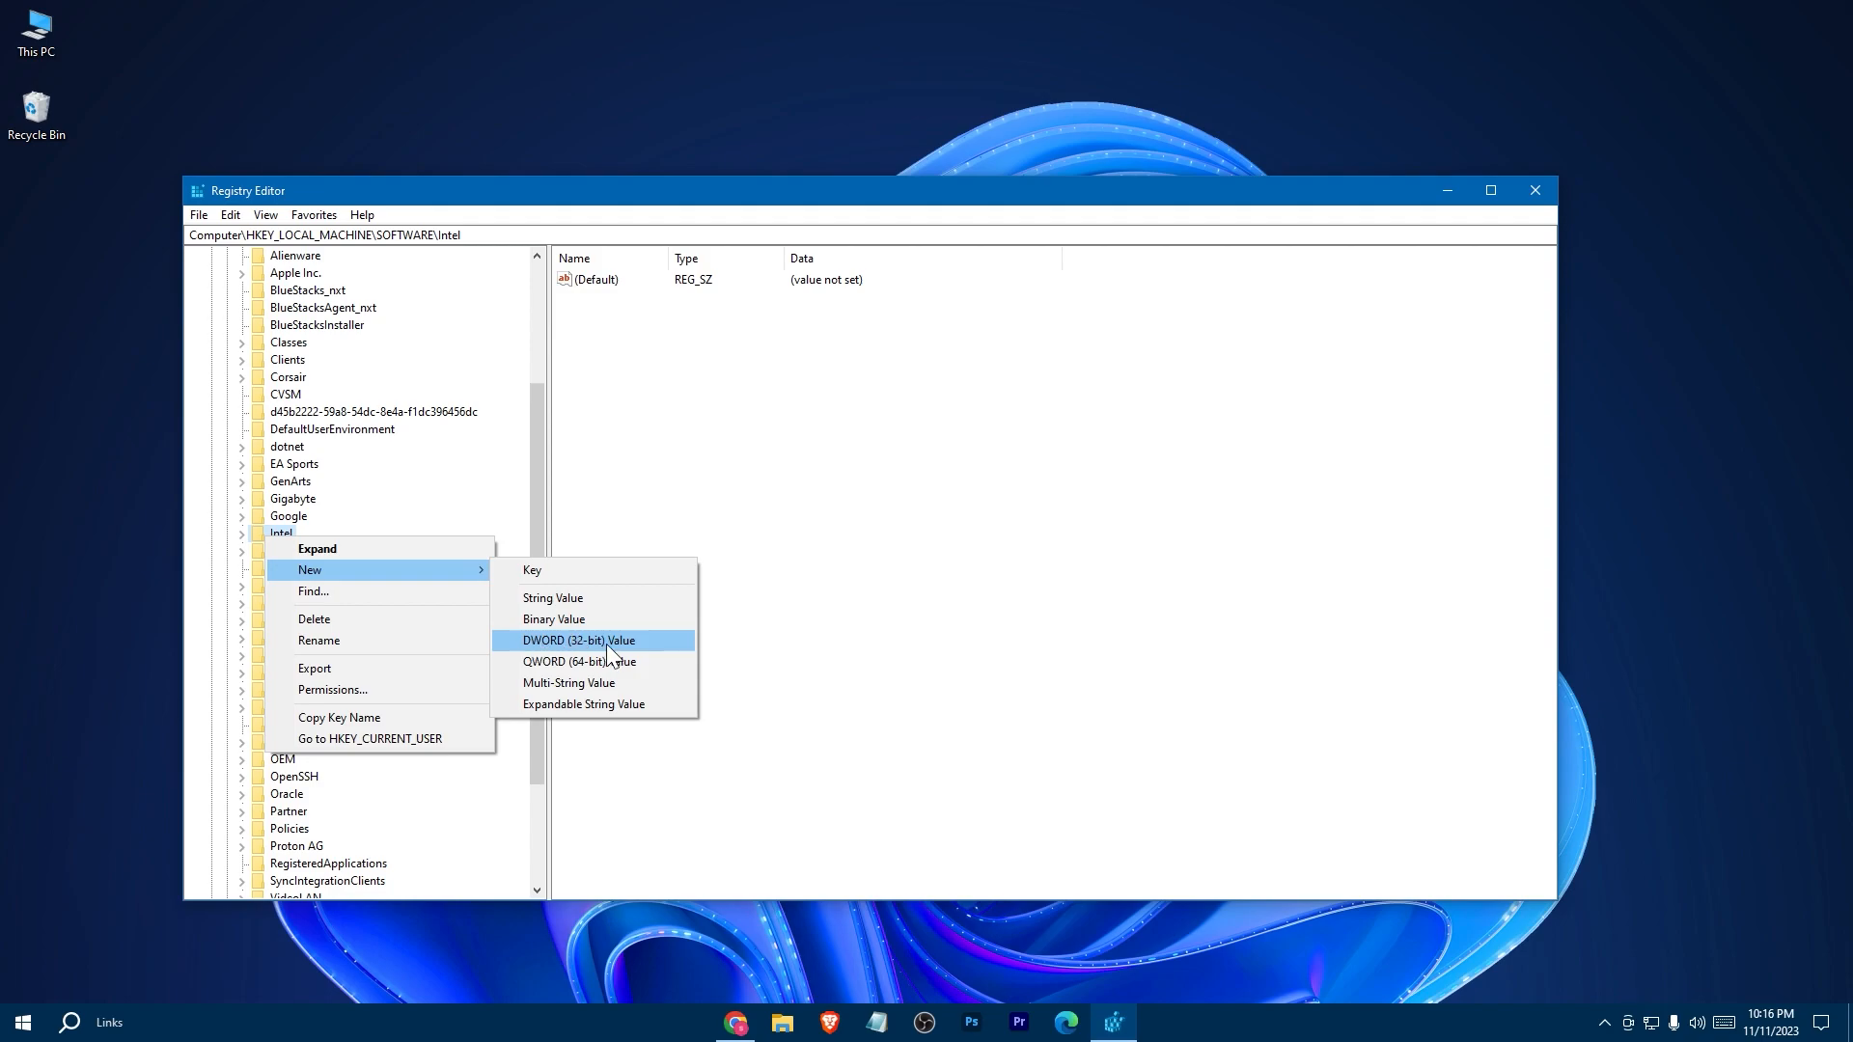
Step: Create a new DWORD (32-bit) value under Intel and rename it DedicatedSegmentSize
click(579, 641)
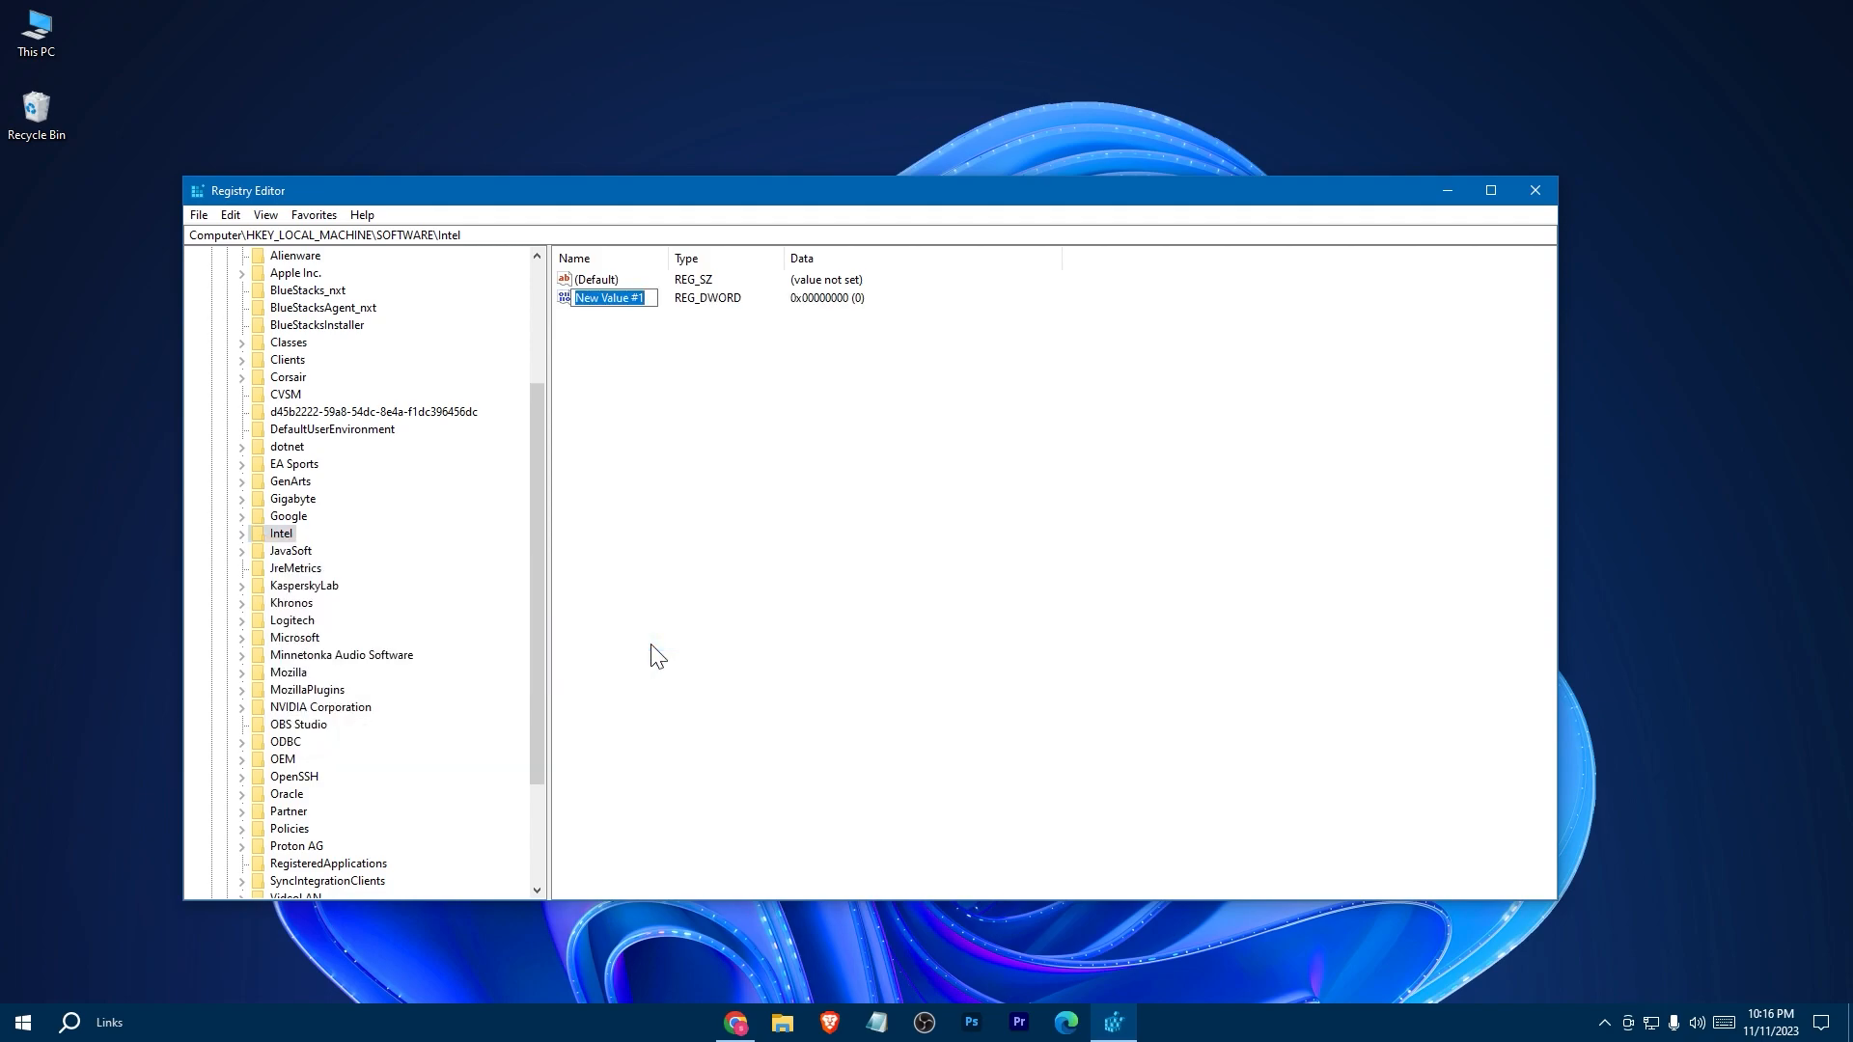
mouse_move(249, 544)
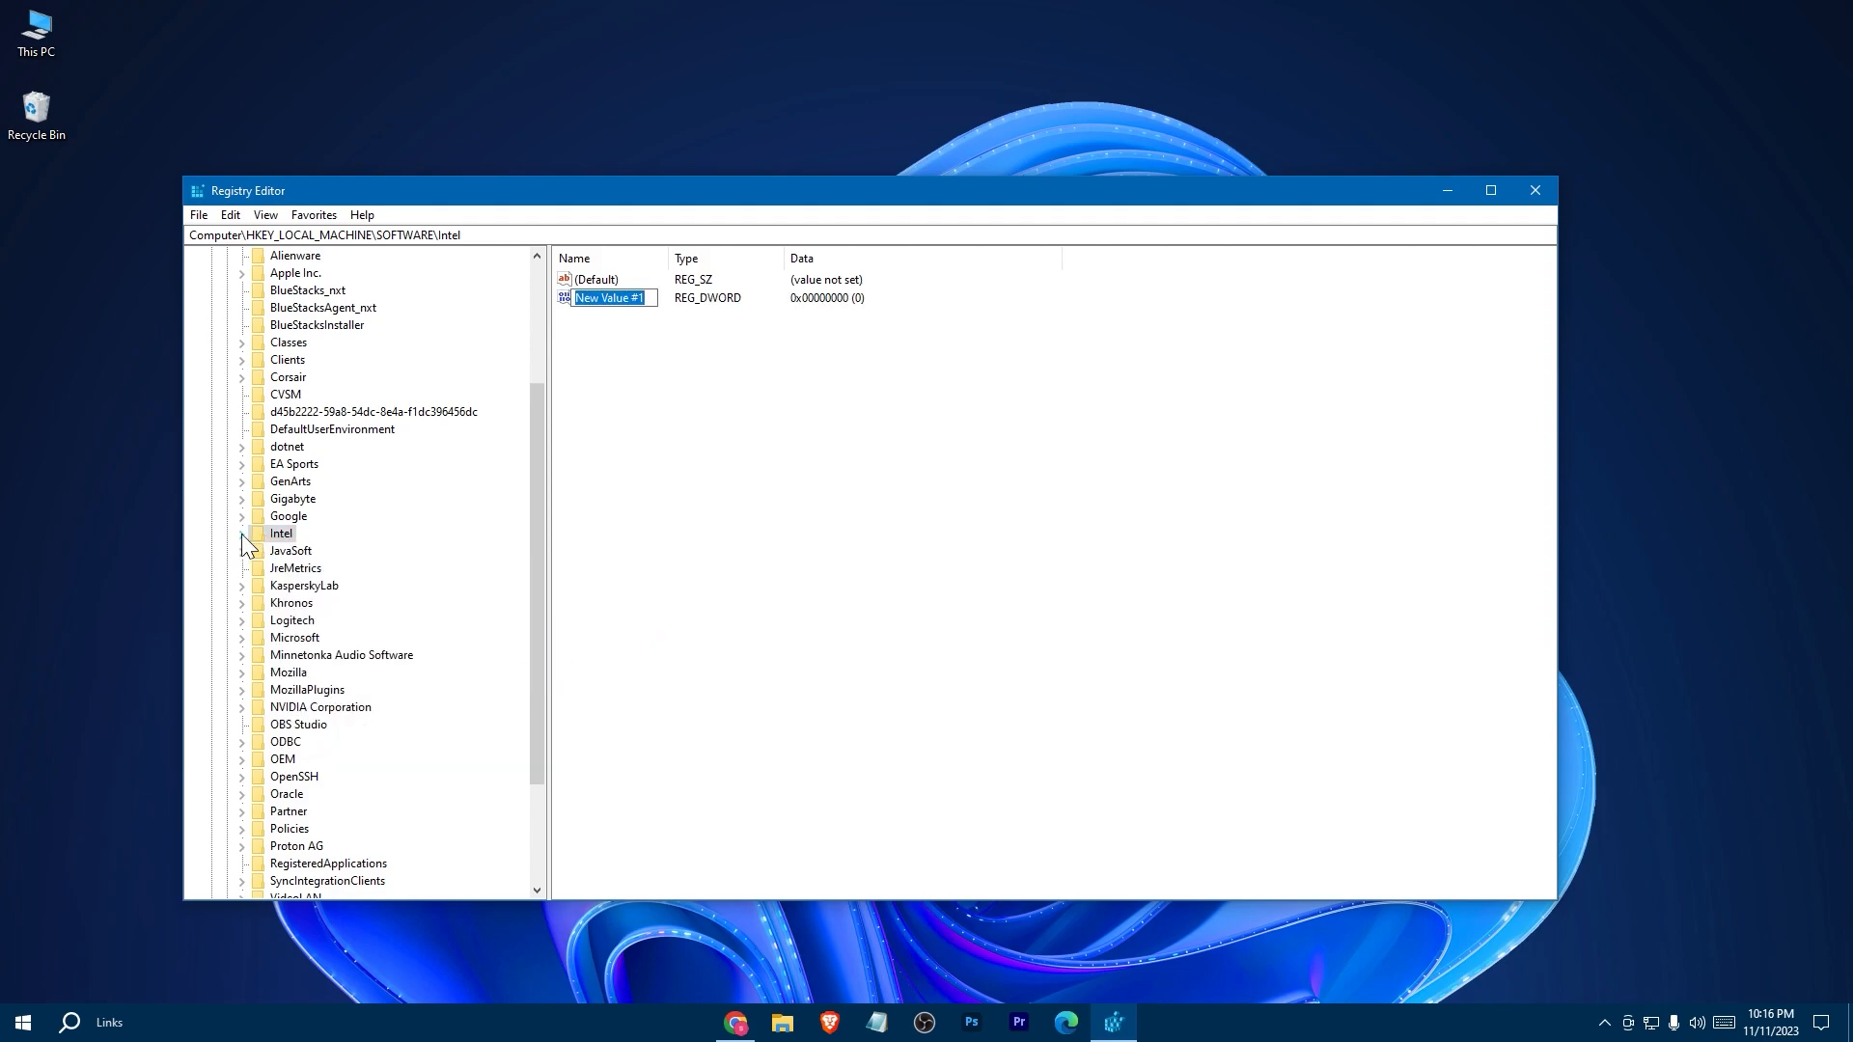
click(243, 535)
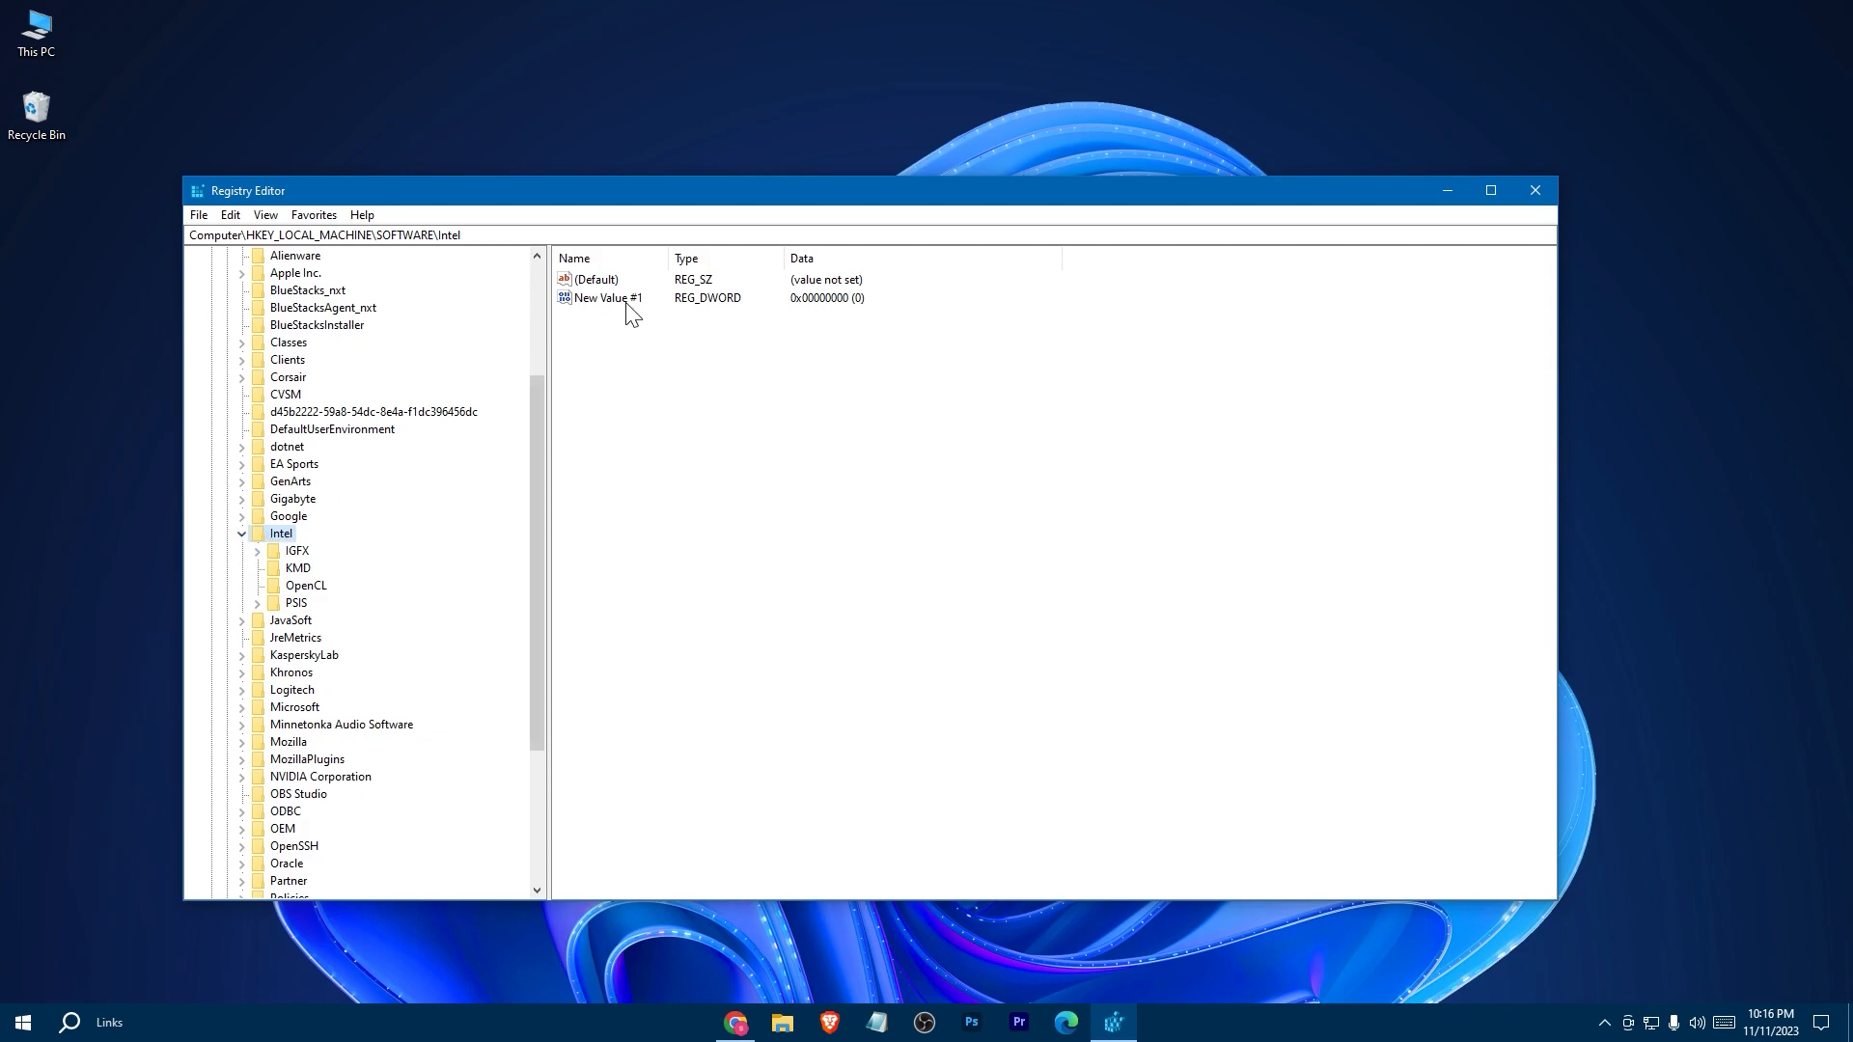
right_click(602, 297)
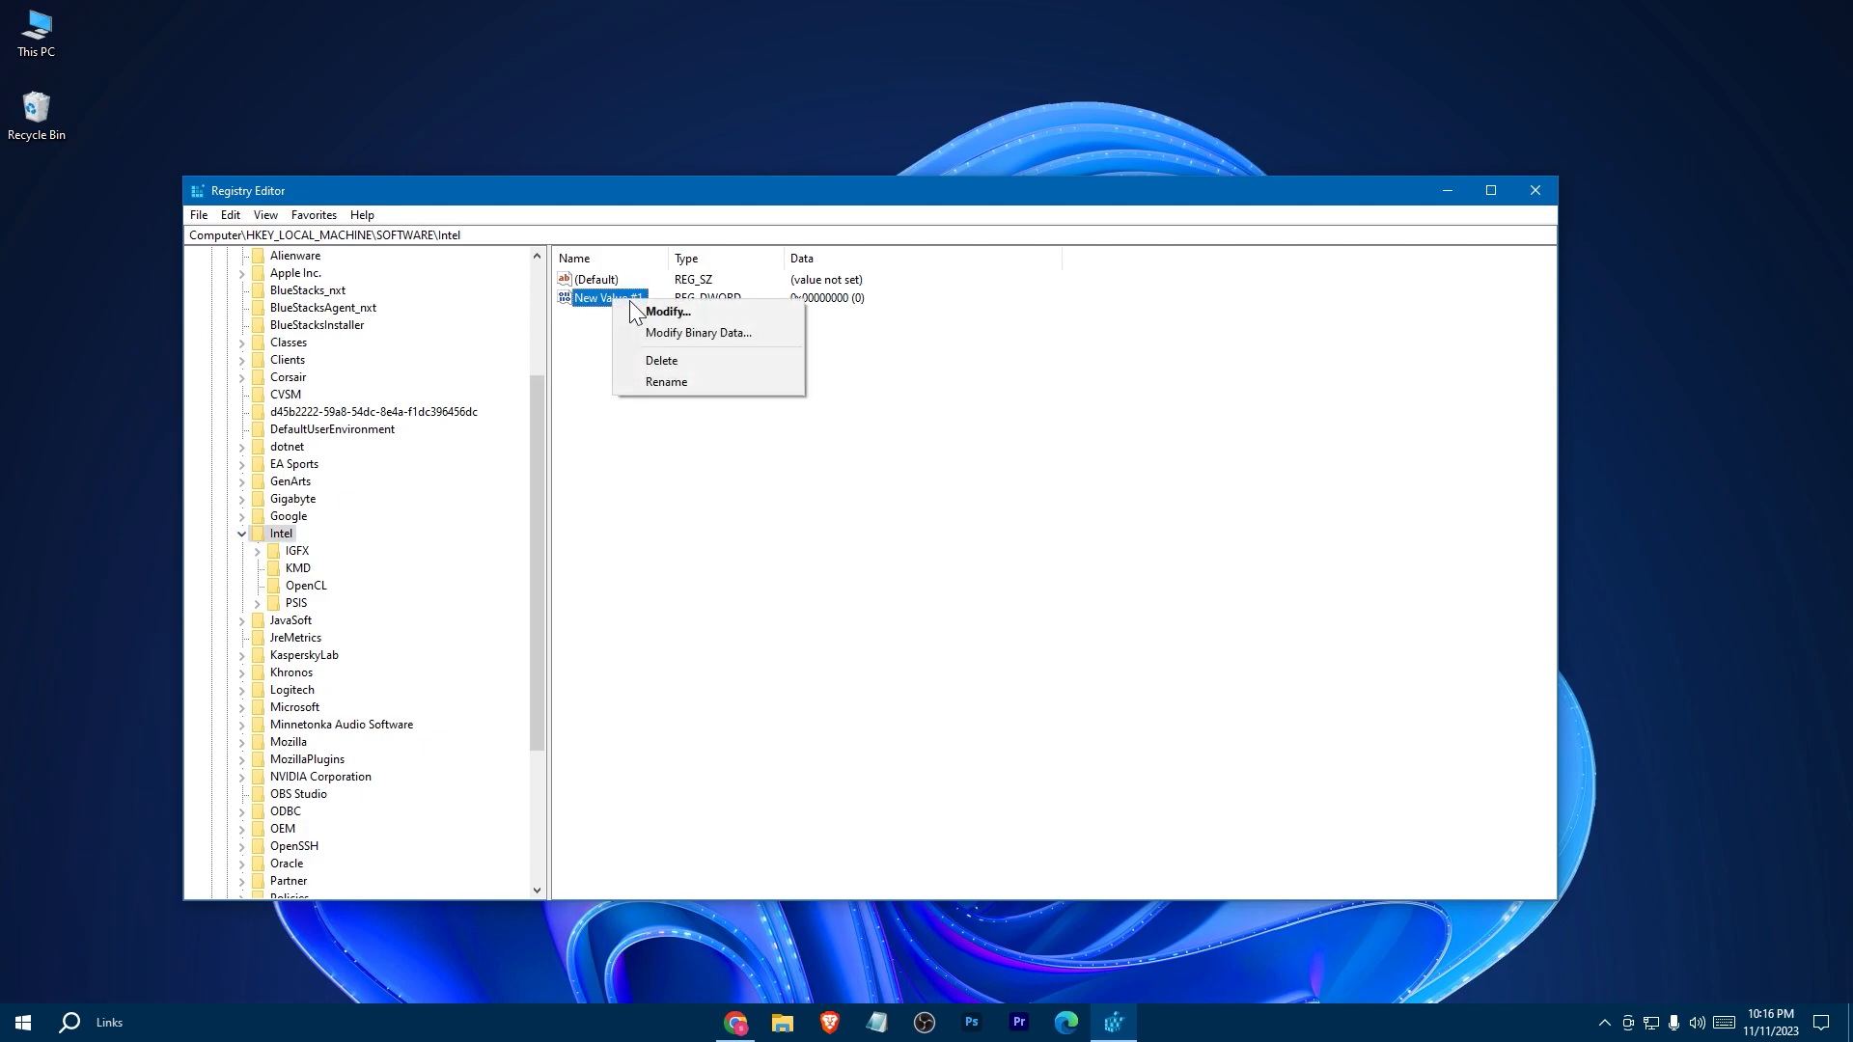
click(666, 382)
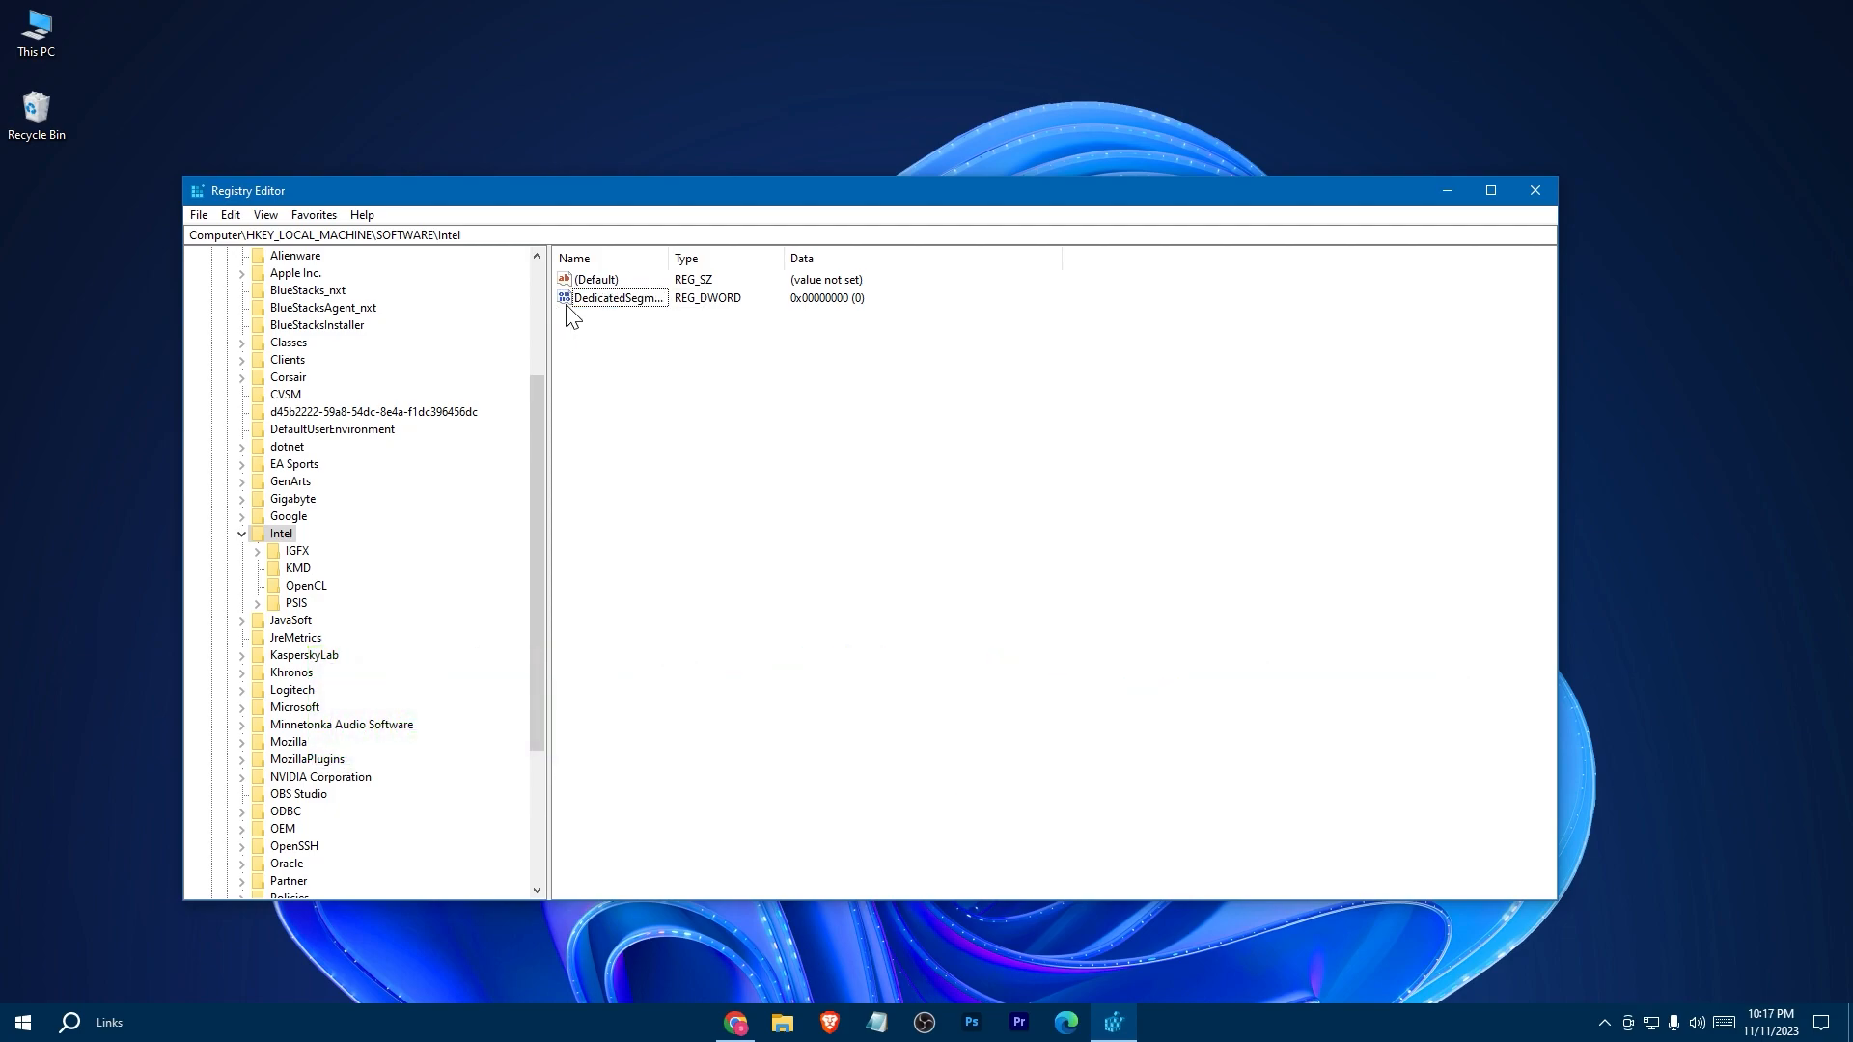
Step: Set DedicatedSegmentSize's value data to 4096, then close Registry Editor
right_click(613, 298)
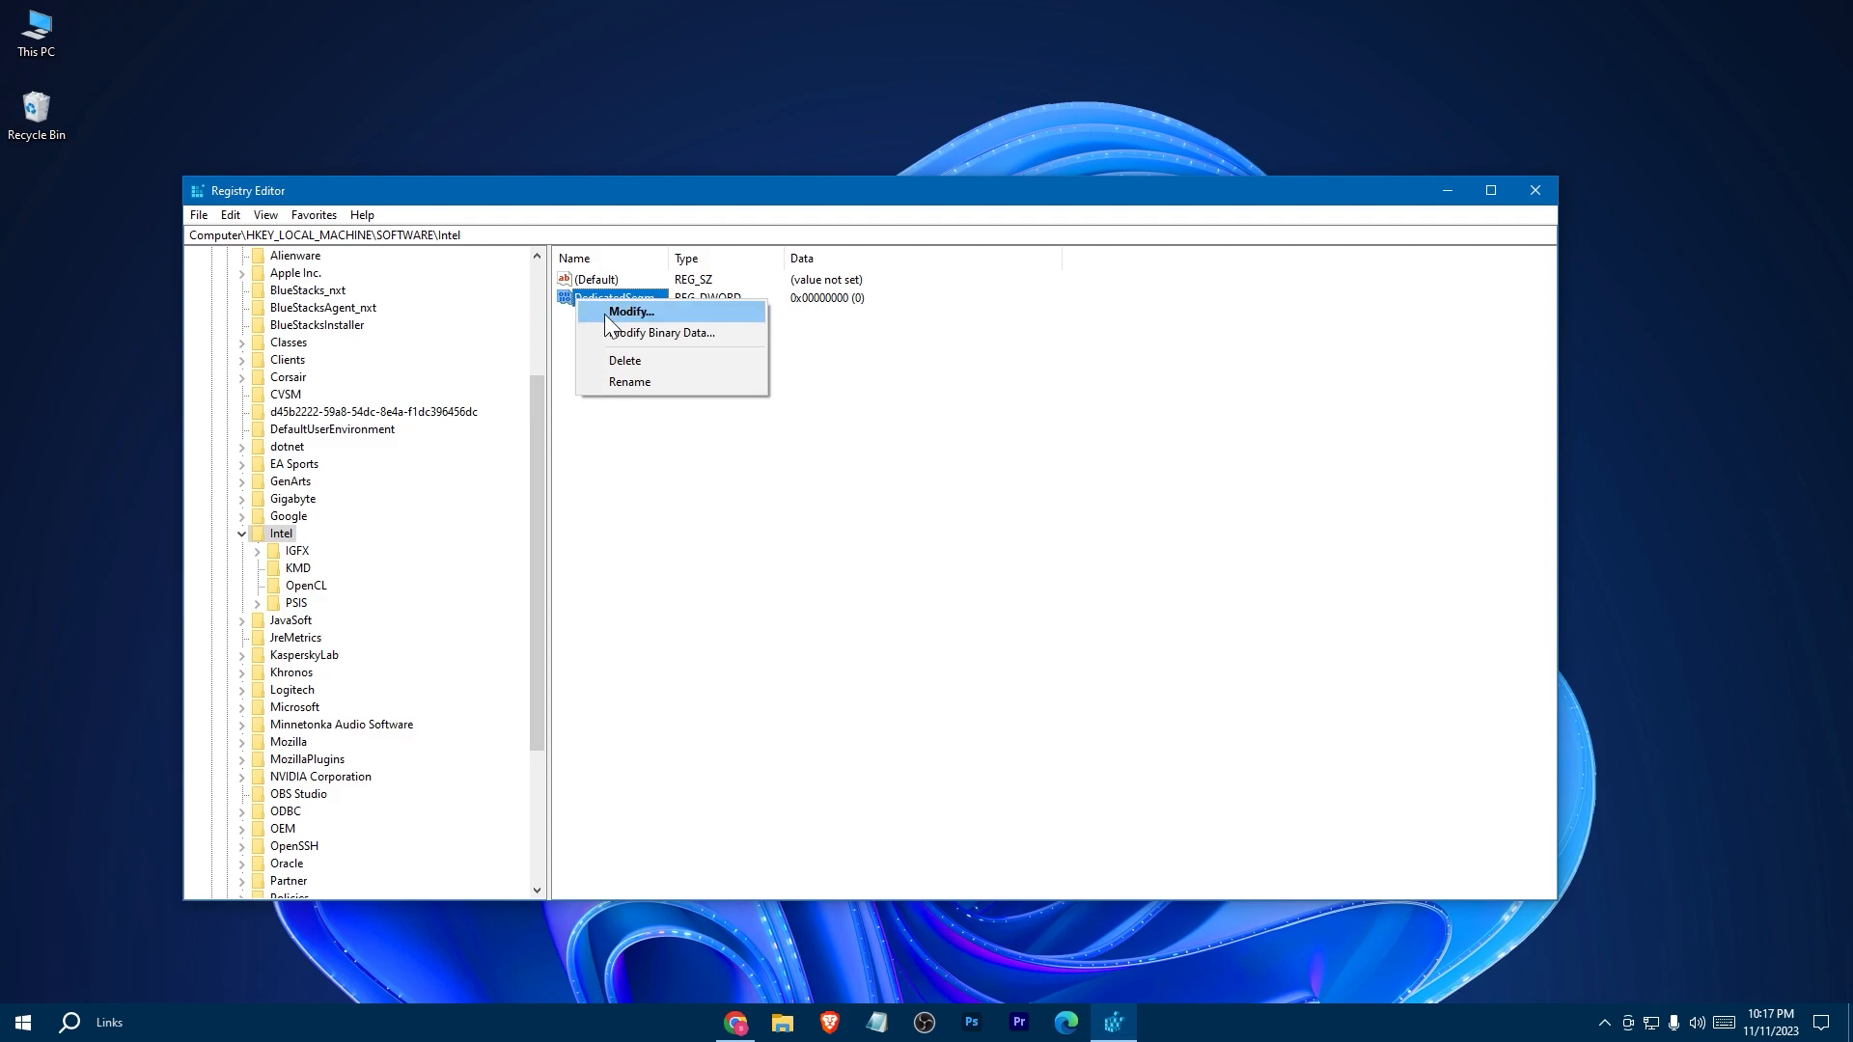
click(629, 311)
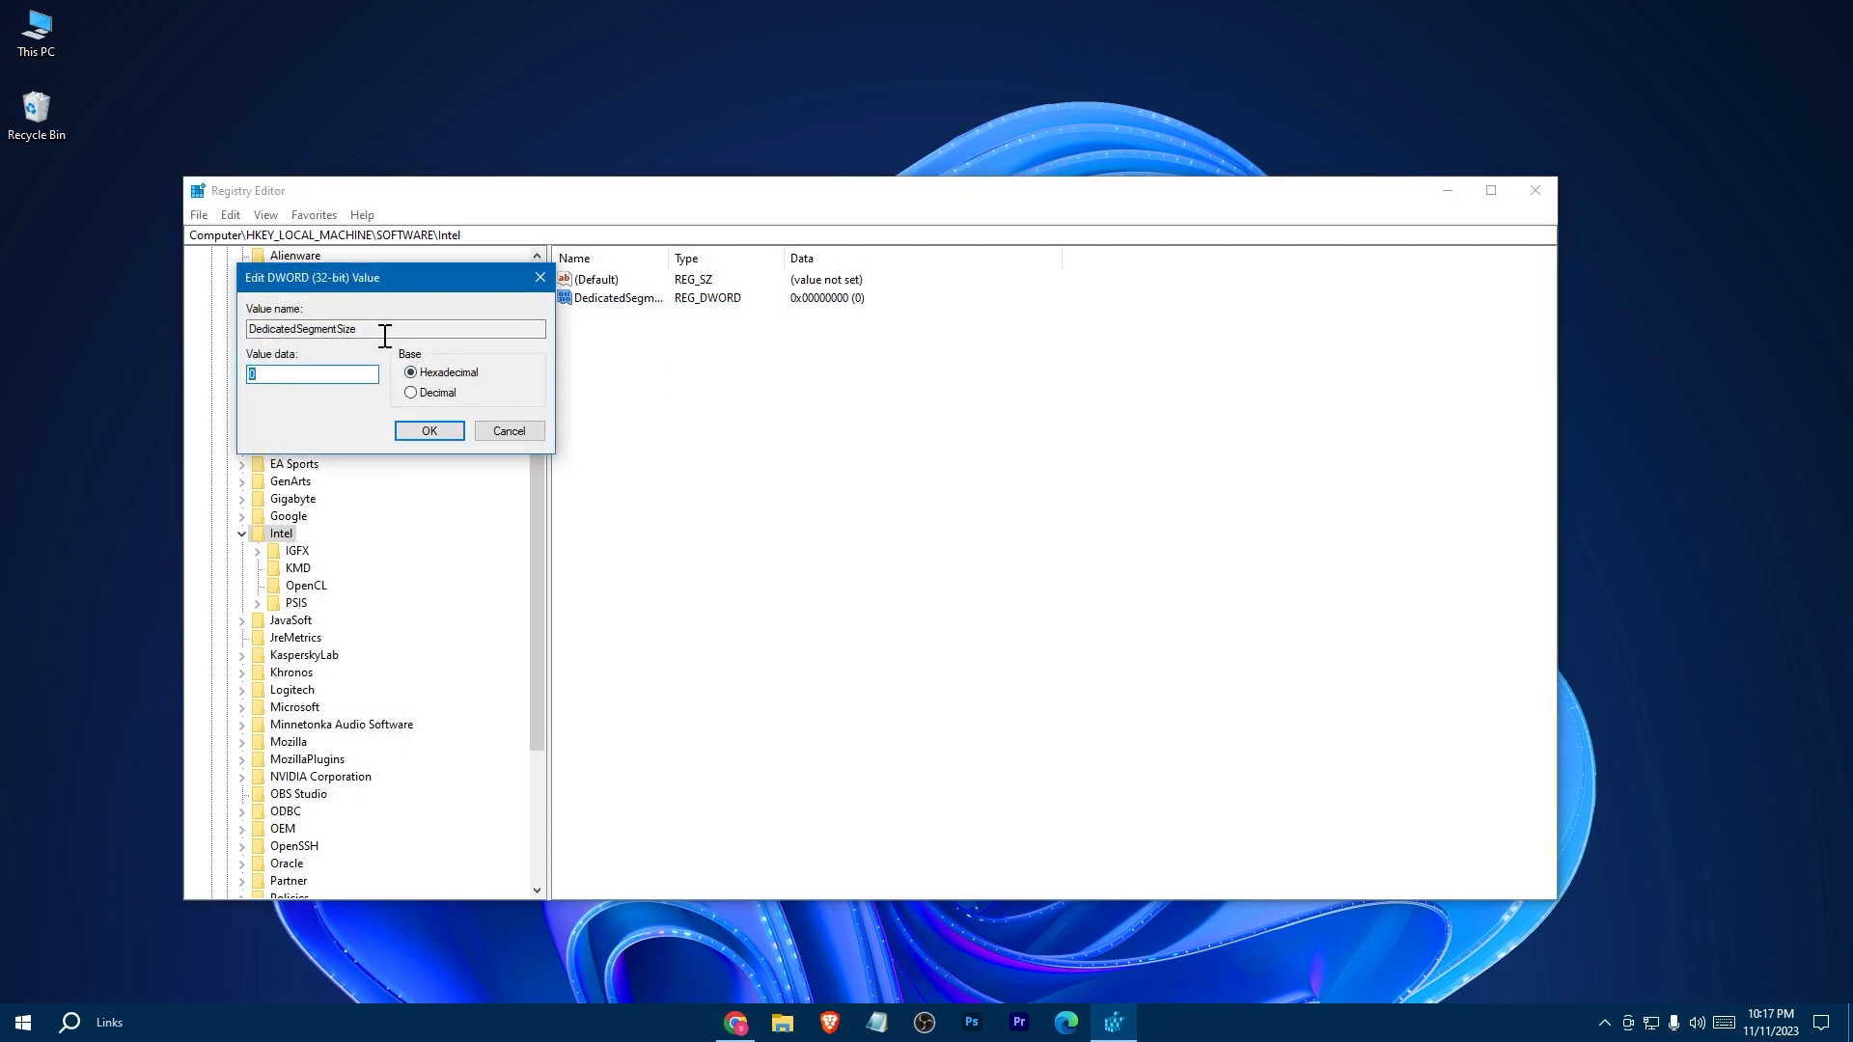
drag(312, 276, 860, 401)
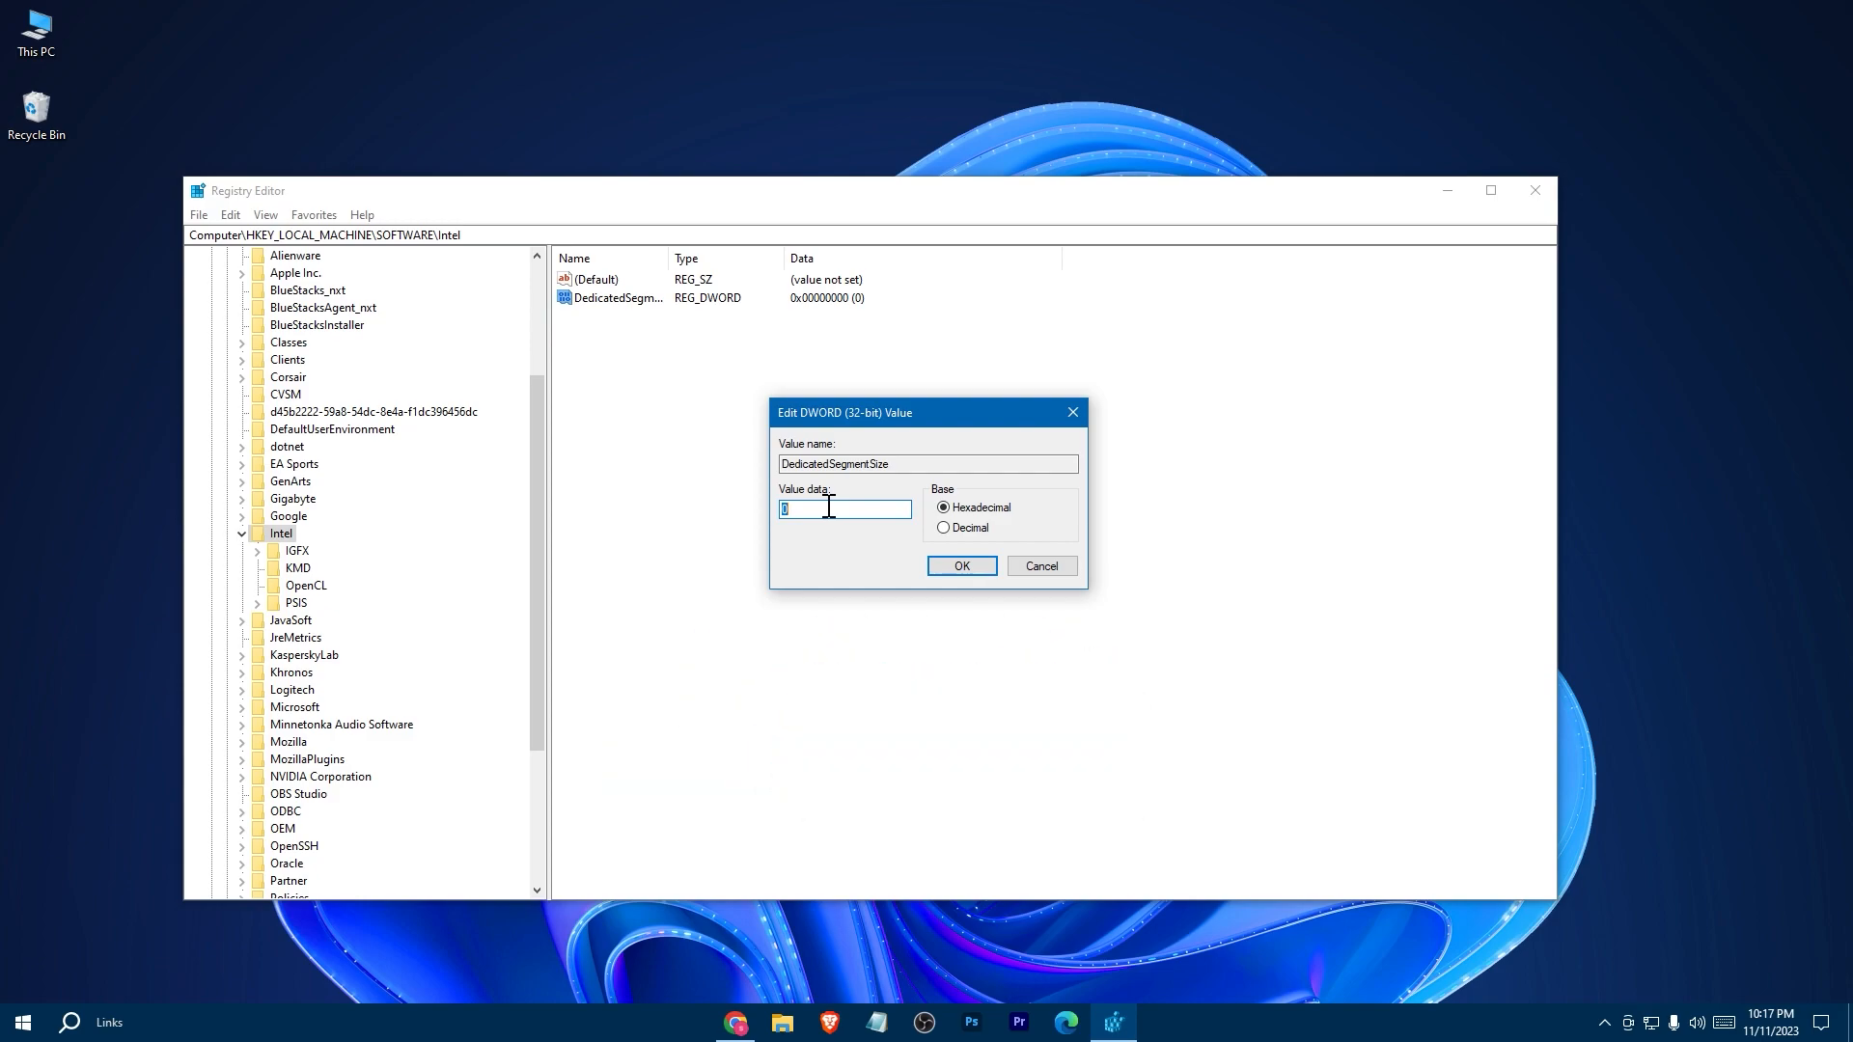
text(4096)
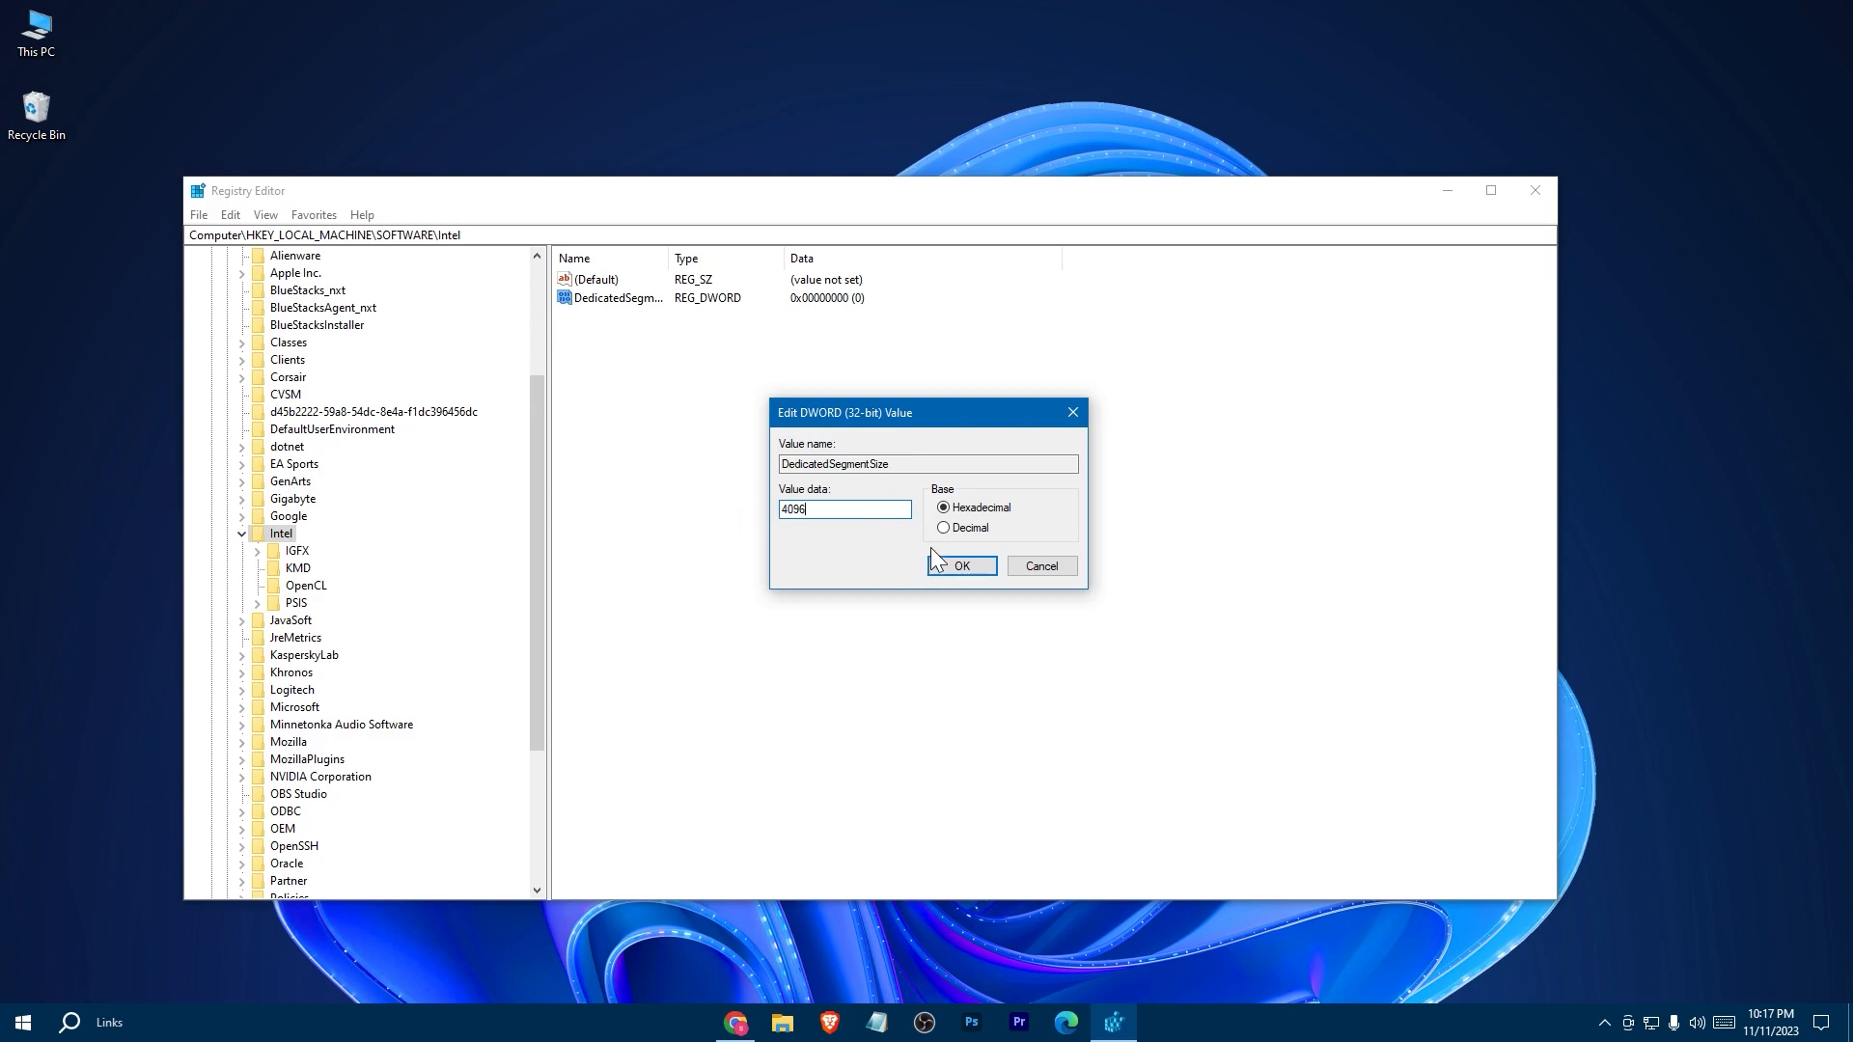
click(961, 566)
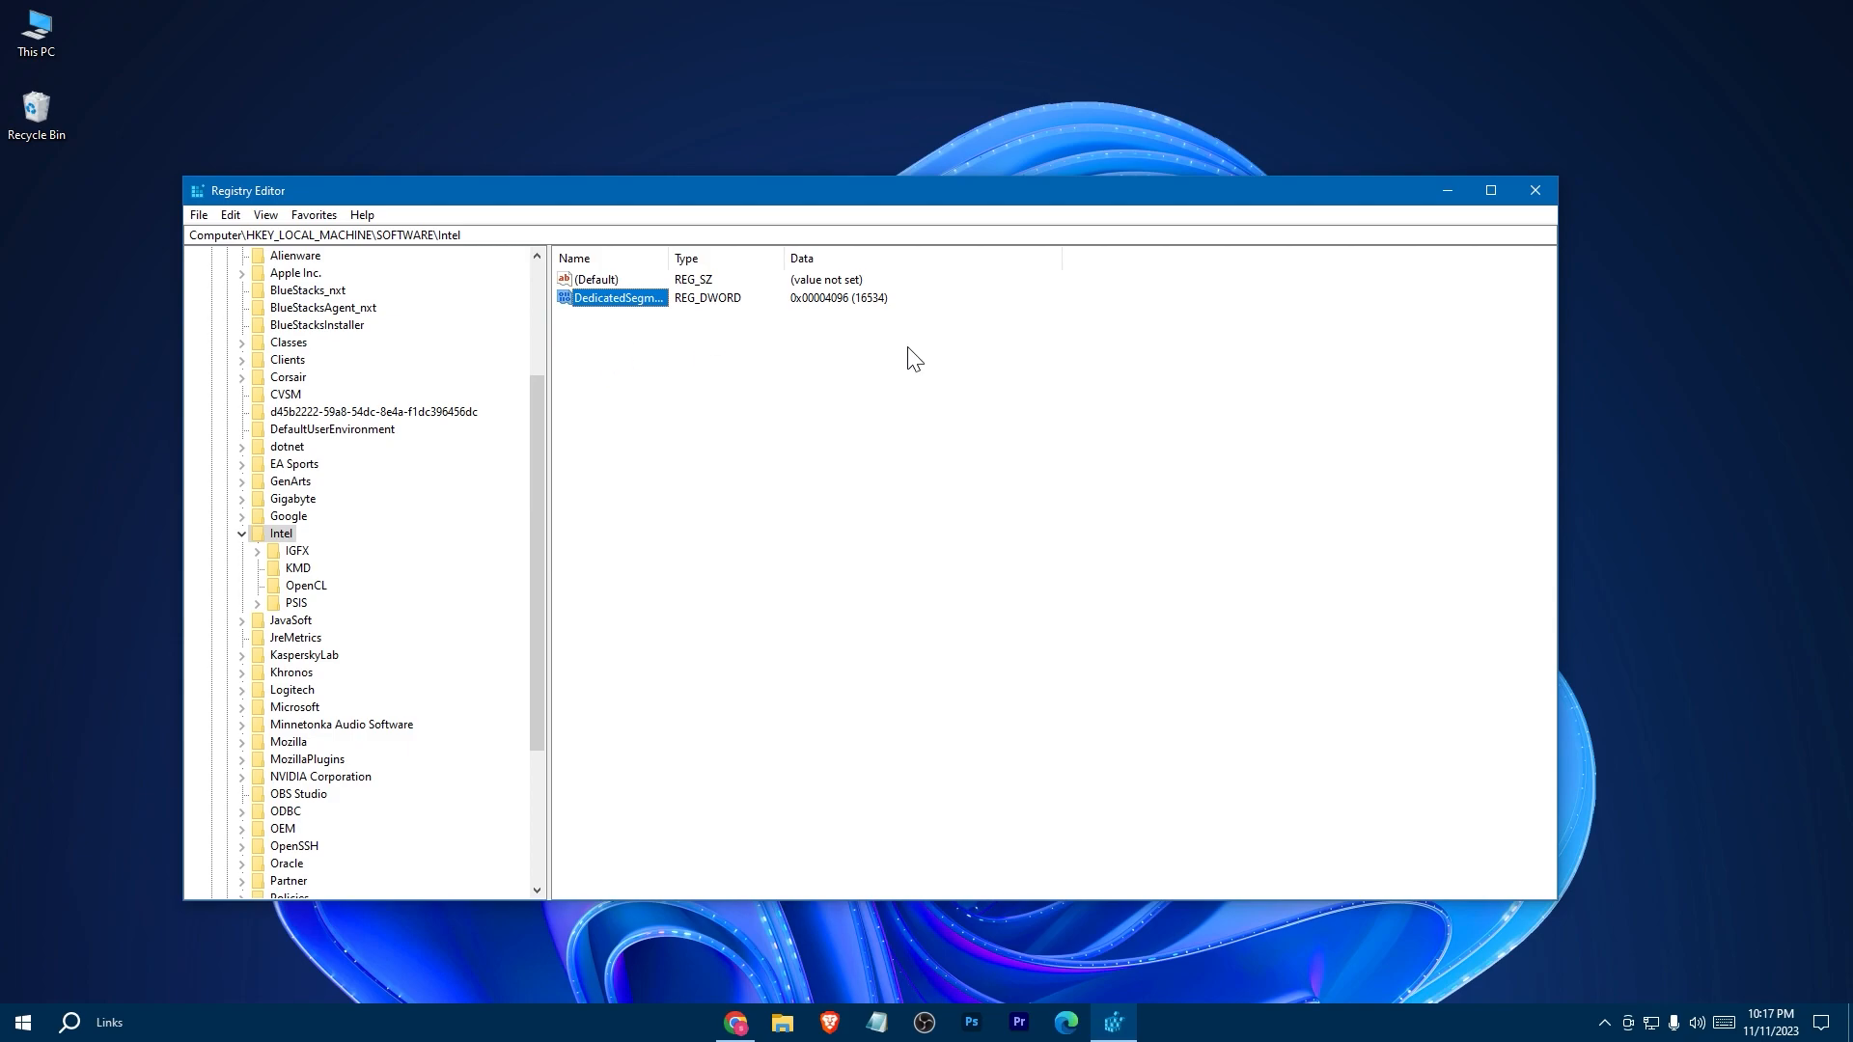
click(1535, 191)
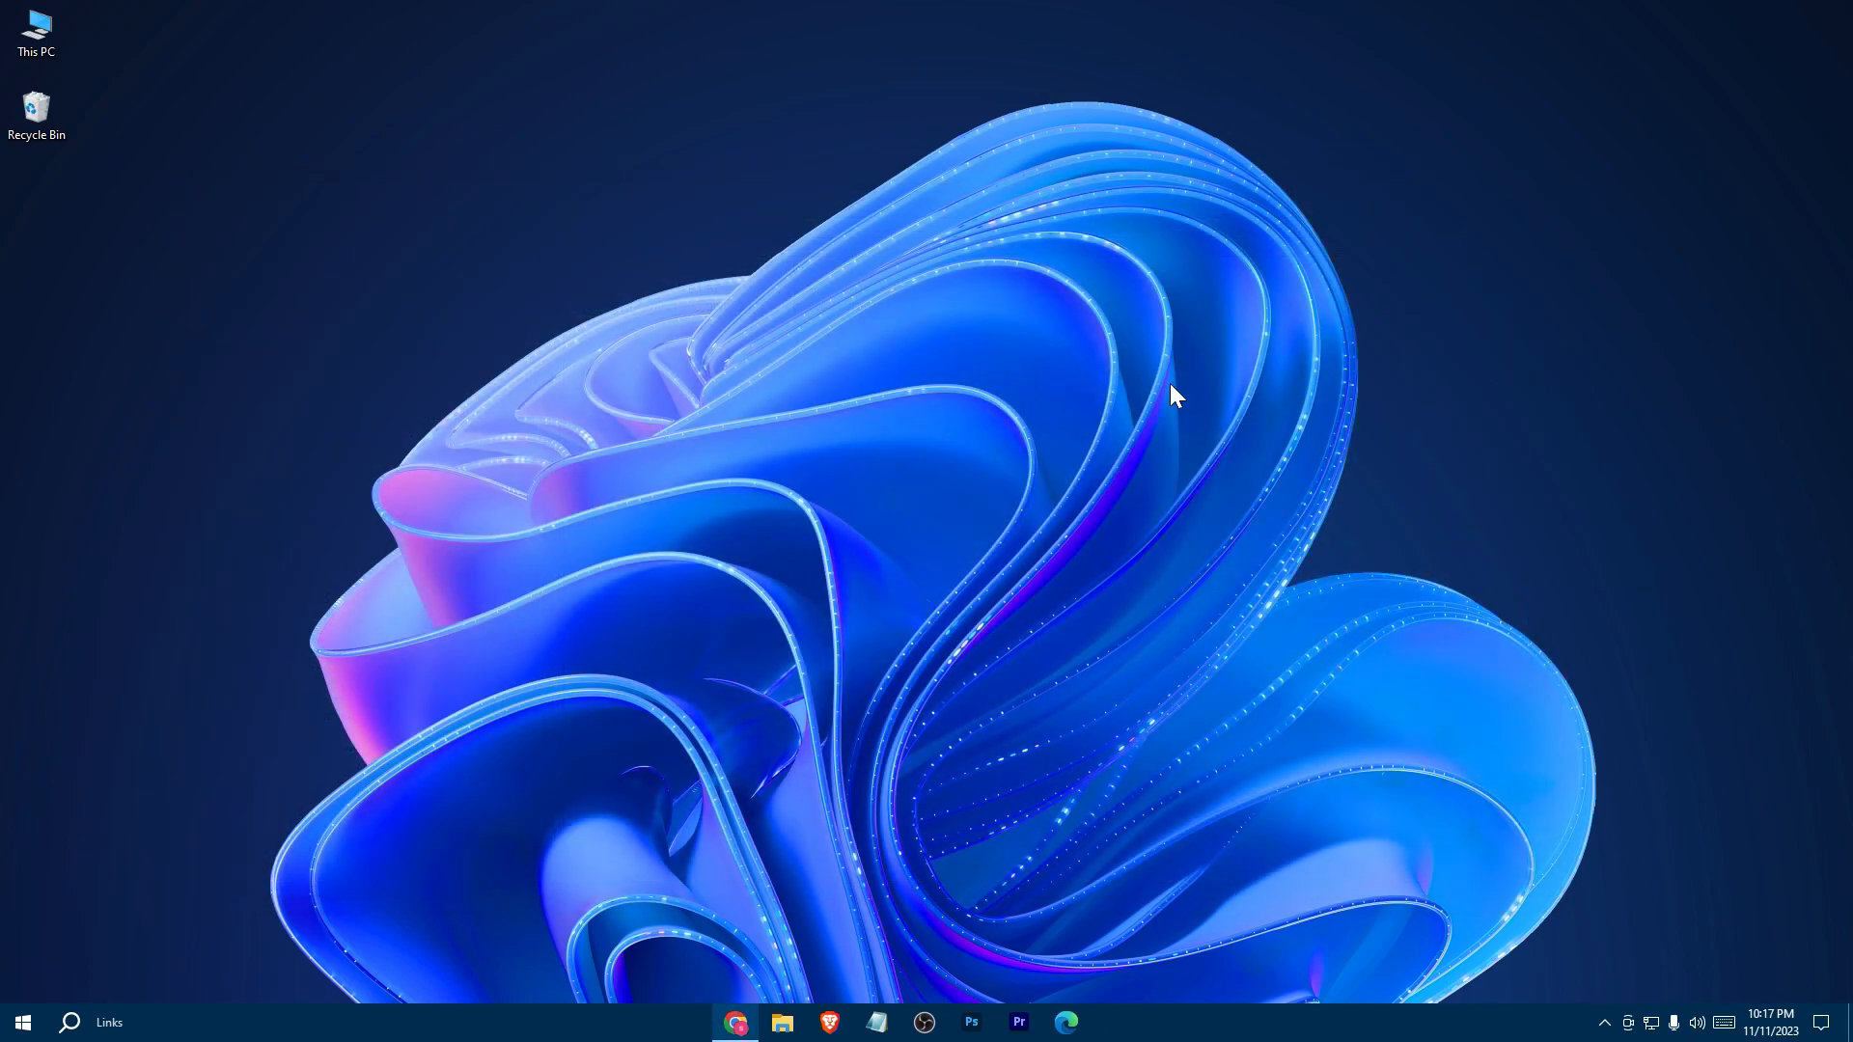
mouse_move(892, 591)
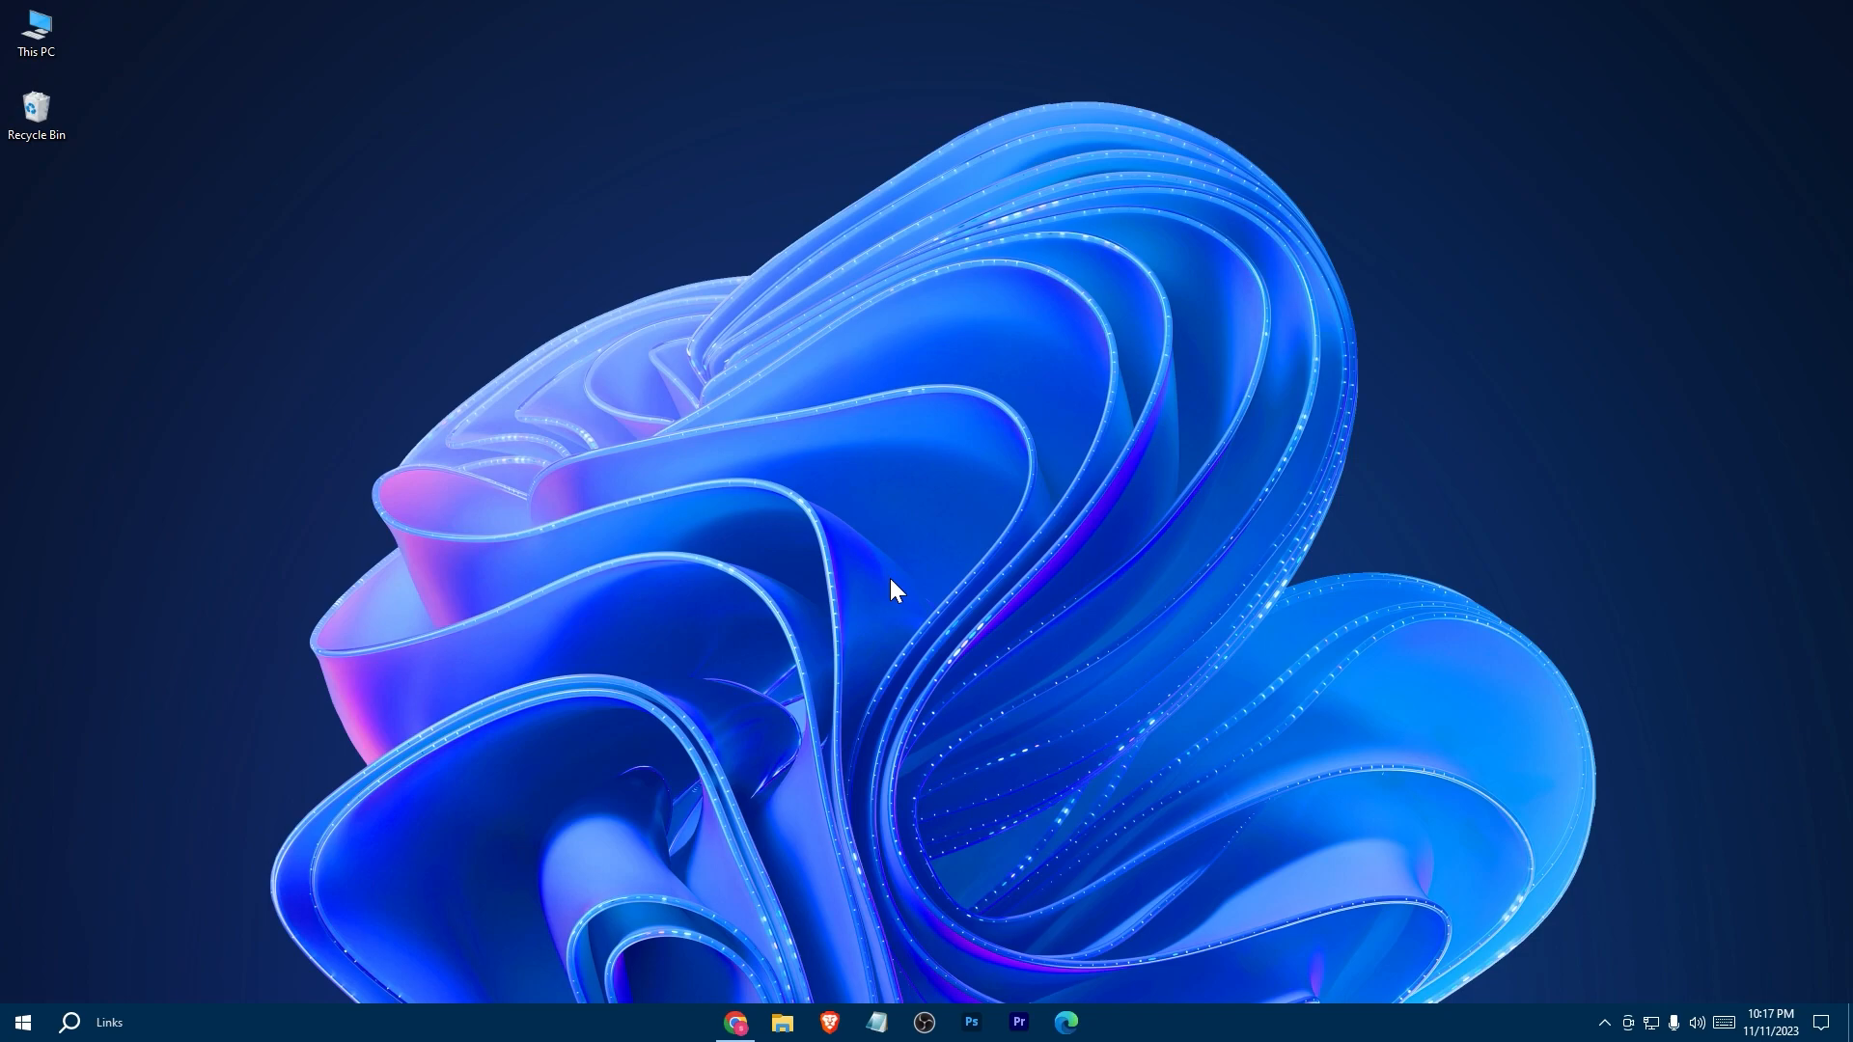